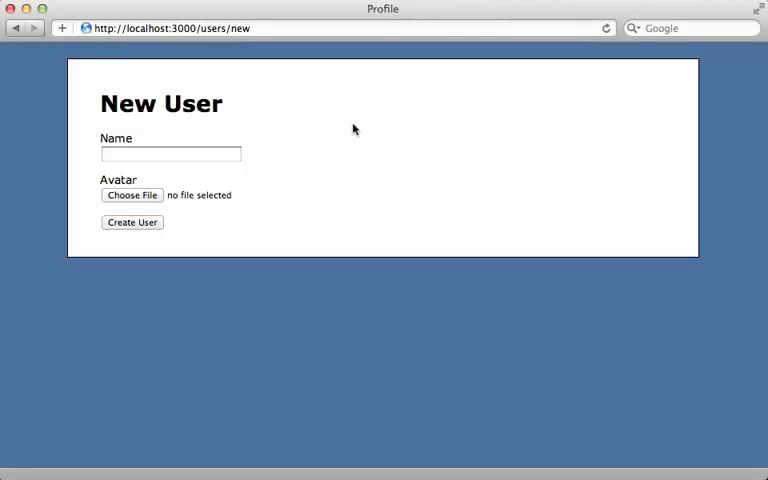
pyautogui.moveTo(186, 135)
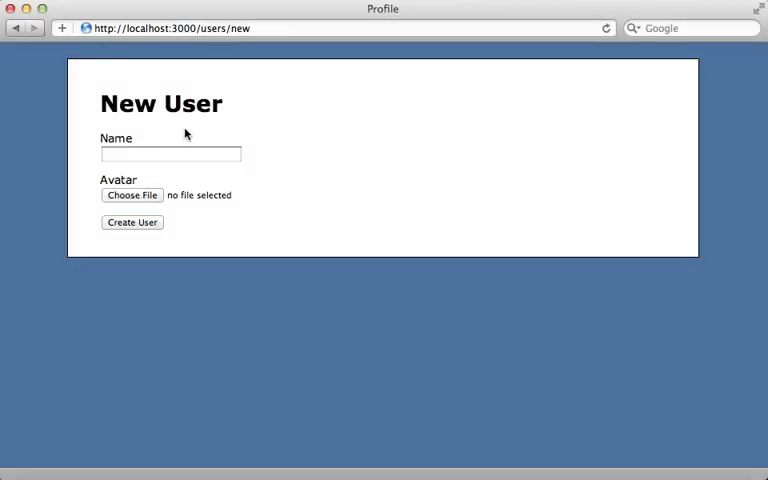
# - Create the user Batman with batman.jpg from the Desktop as the avatar
pyautogui.write('Batman')
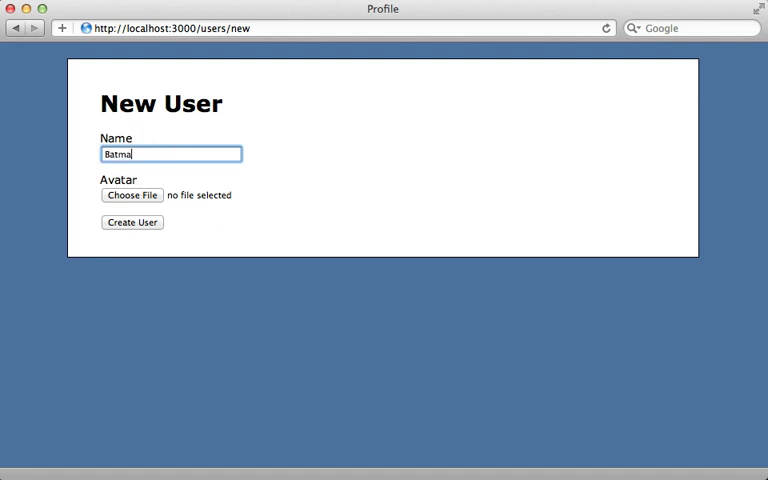
pyautogui.write('n')
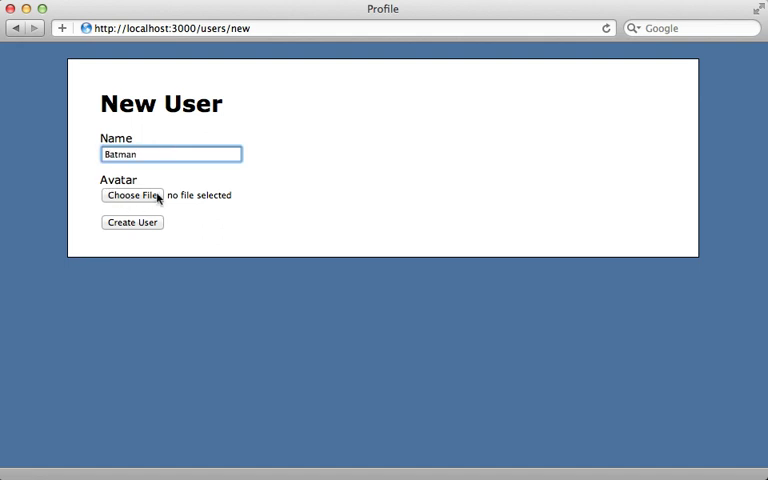
pyautogui.click(131, 195)
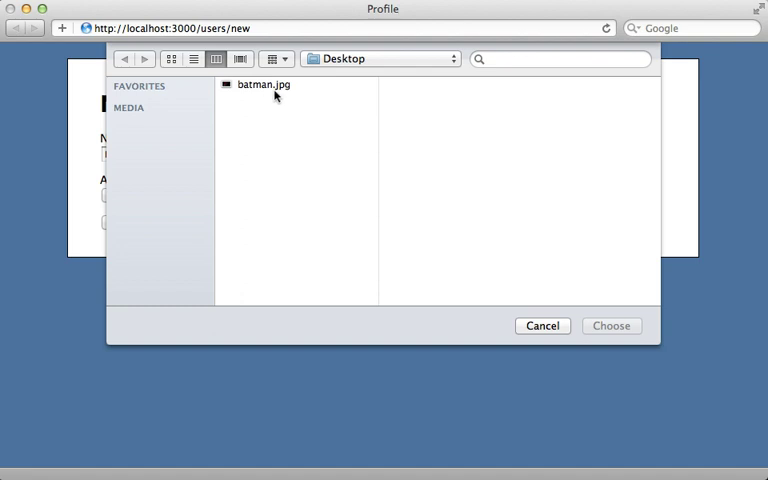
pyautogui.click(263, 84)
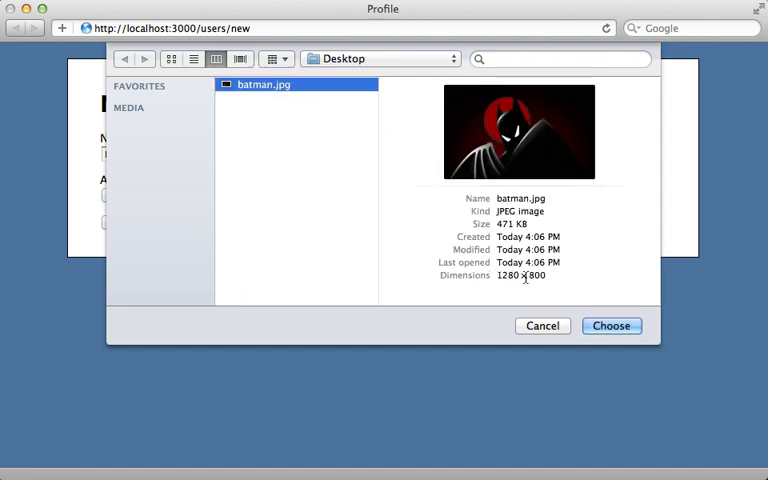
pyautogui.click(611, 325)
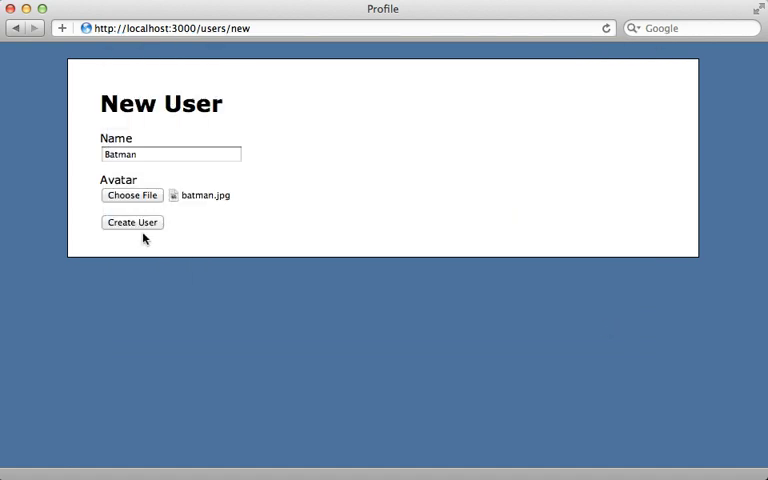
pyautogui.click(131, 222)
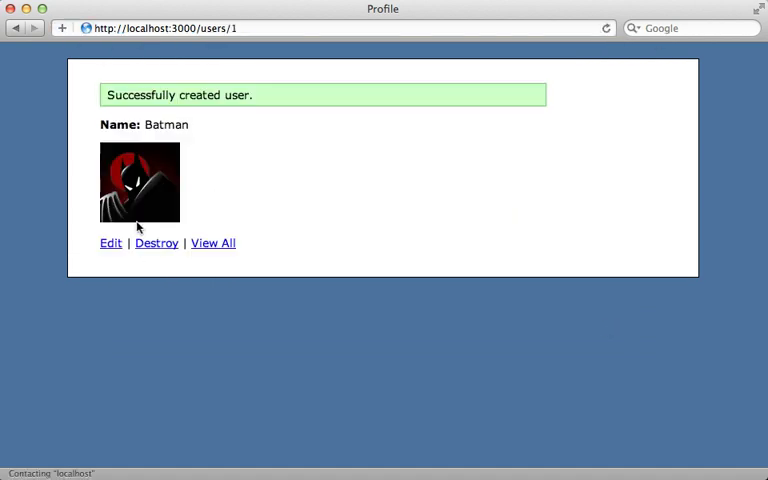
pyautogui.moveTo(228, 195)
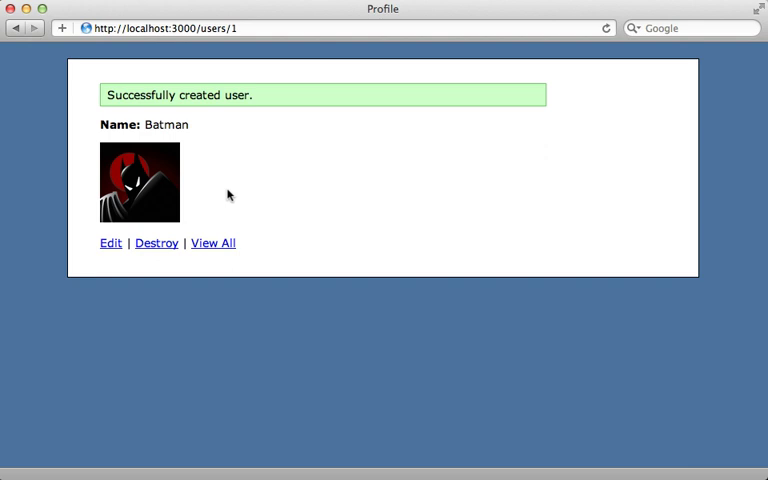
pyautogui.moveTo(191, 225)
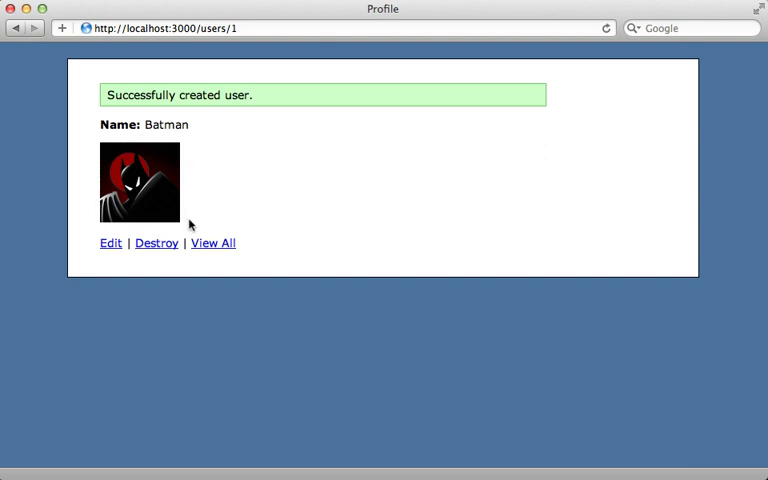
pyautogui.moveTo(201, 190)
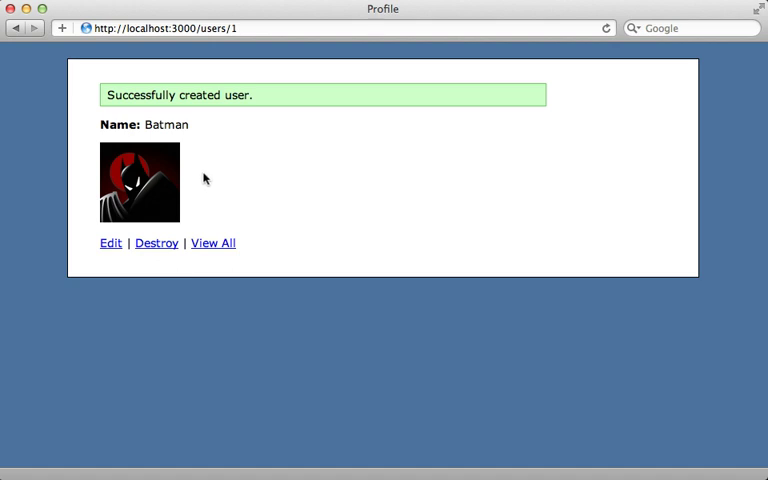
pyautogui.moveTo(200, 179)
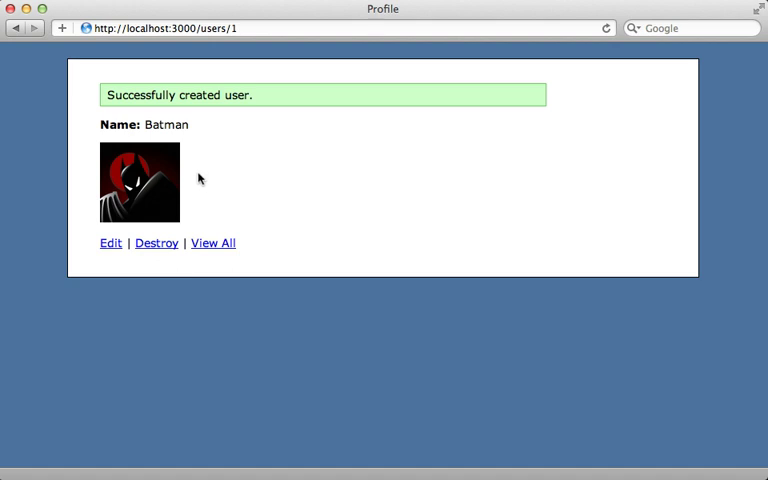
pyautogui.moveTo(185, 173)
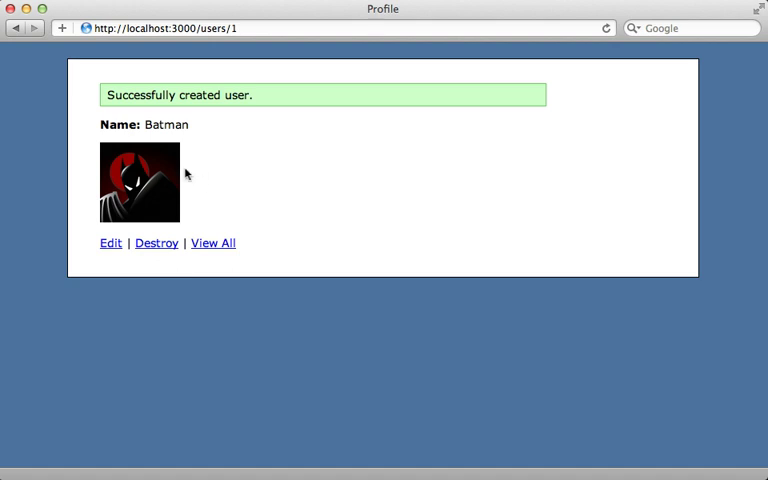
pyautogui.moveTo(197, 206)
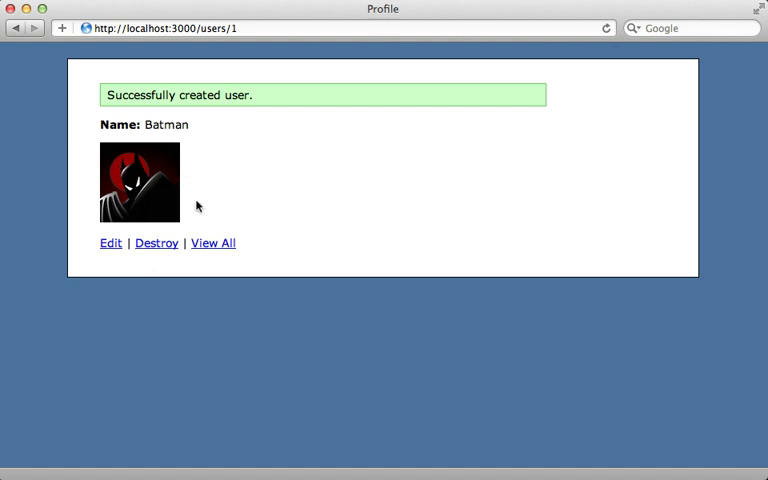
pyautogui.moveTo(203, 190)
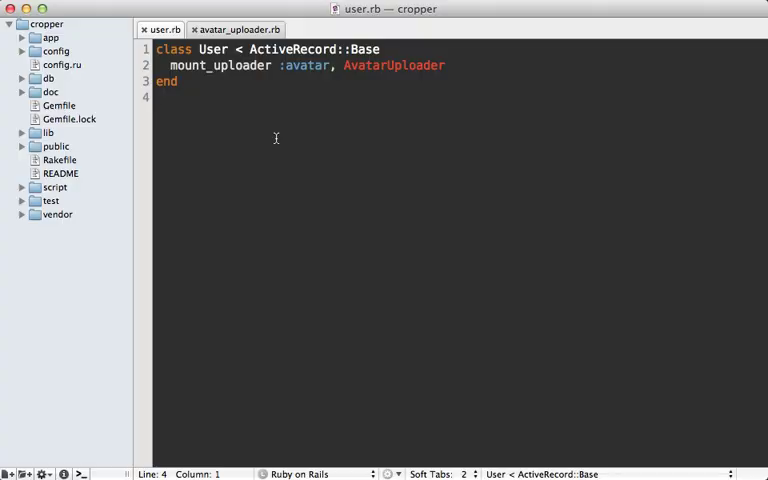
pyautogui.moveTo(249, 109)
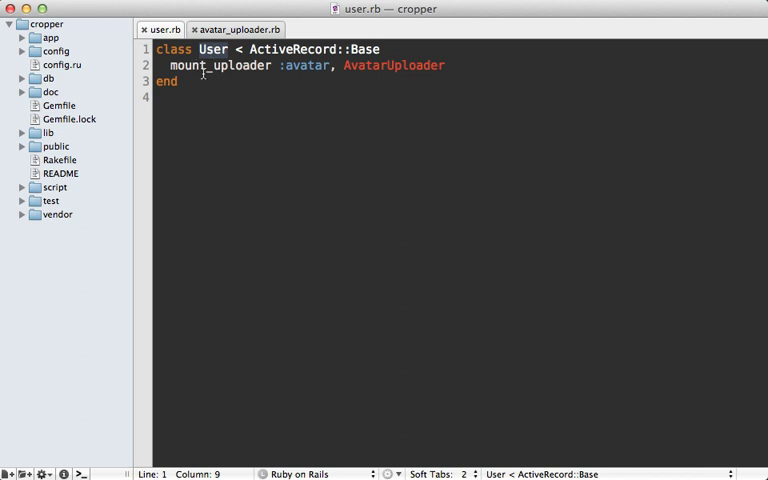
# - Inspect user.rb's mount_uploader :avatar, AvatarUploader line and the uploader's 100×100 thumb version
pyautogui.doubleClick(308, 65)
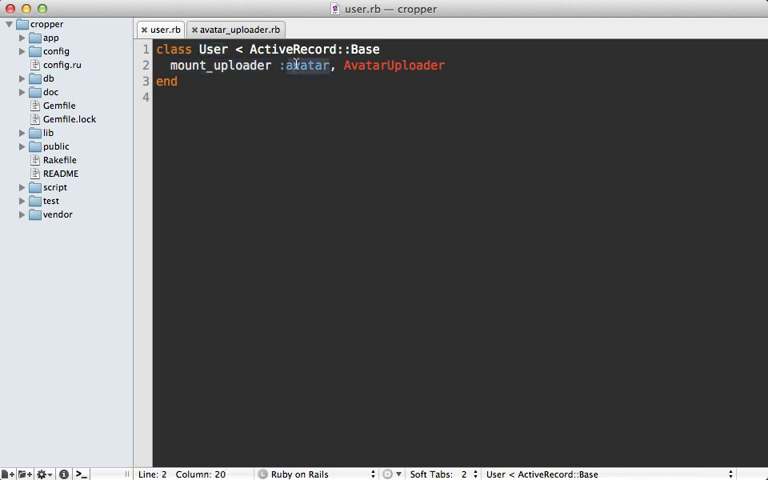
pyautogui.doubleClick(393, 65)
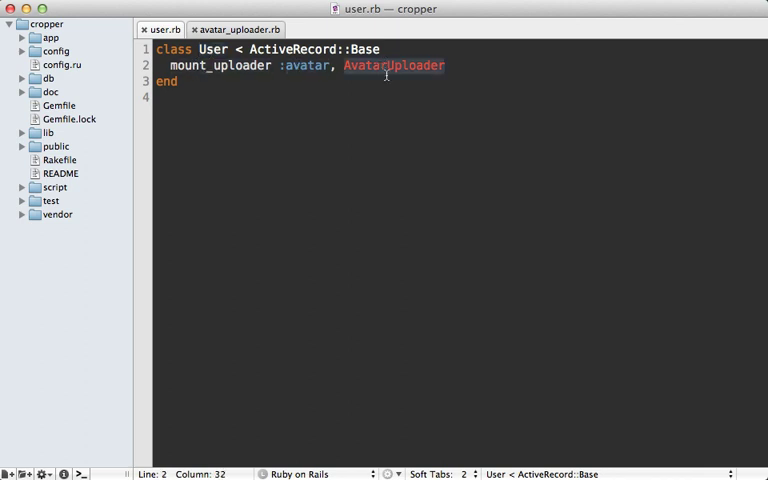
pyautogui.click(236, 29)
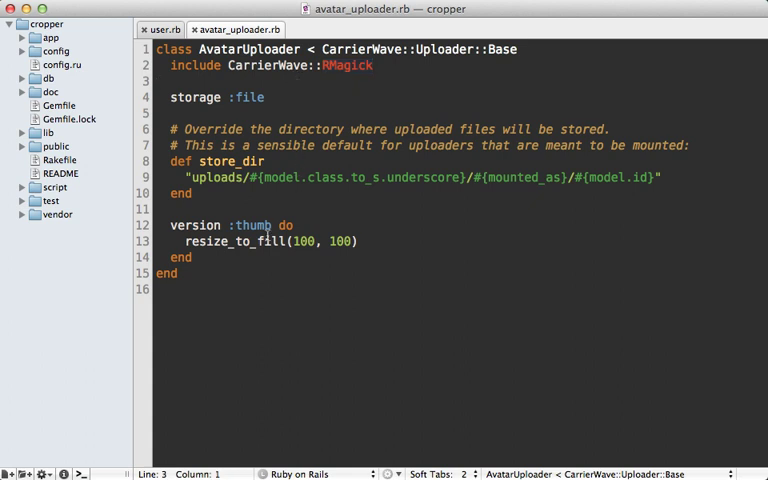
pyautogui.doubleClick(252, 225)
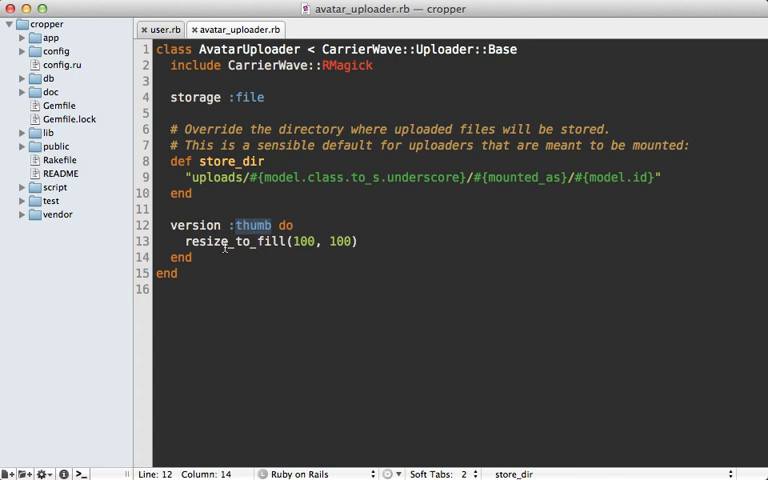
pyautogui.click(293, 241)
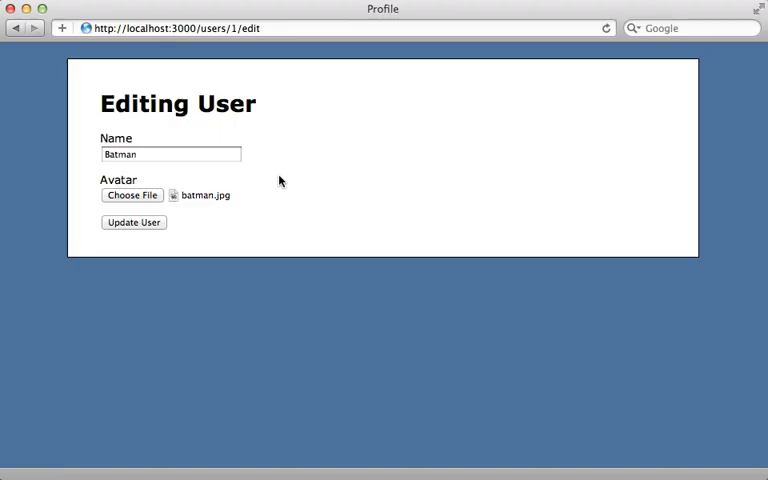
pyautogui.moveTo(131, 195)
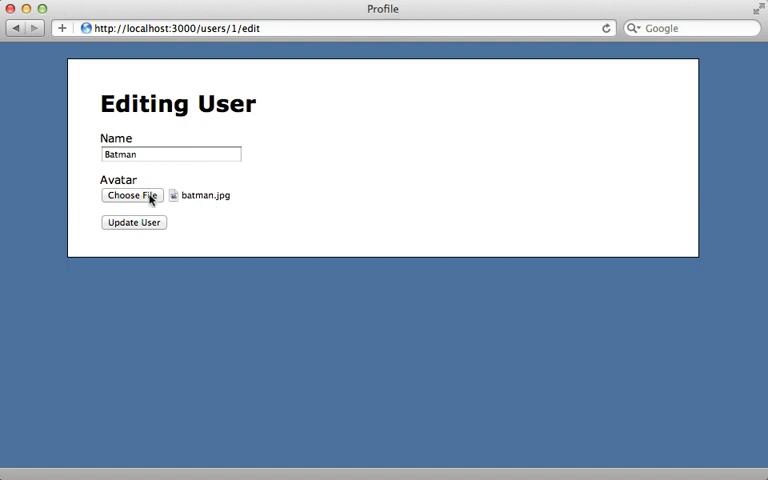
pyautogui.moveTo(184, 216)
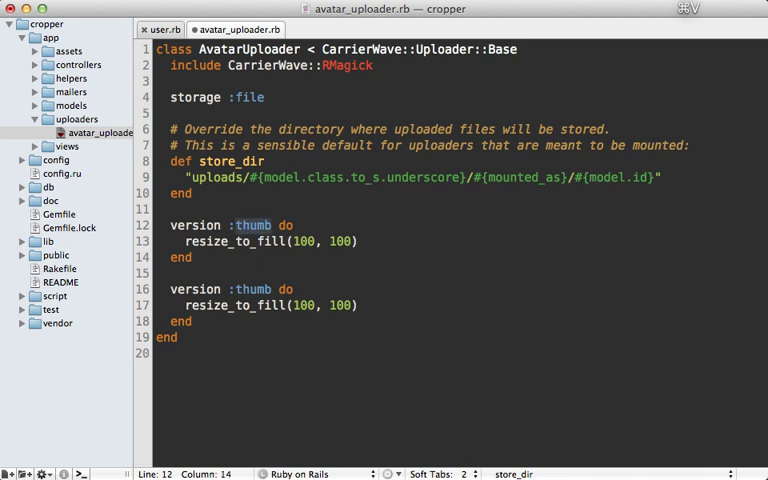
# - Add a :large version with resize_to_limit(600, 600) above the thumb version and save
pyautogui.write('large')
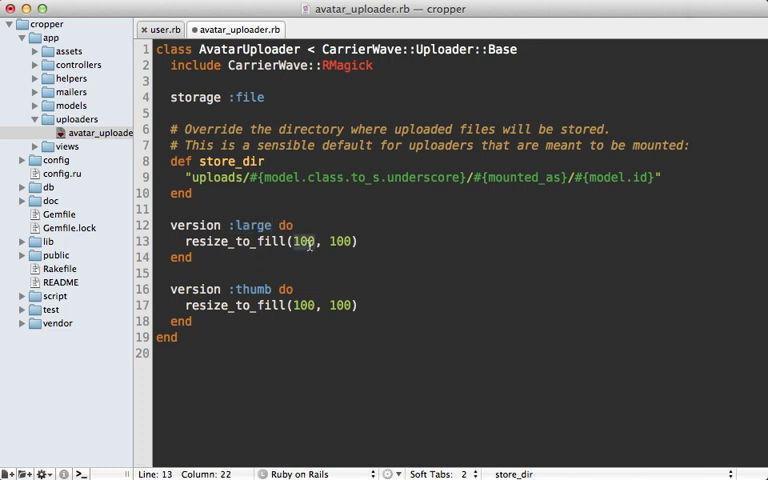
pyautogui.write('600')
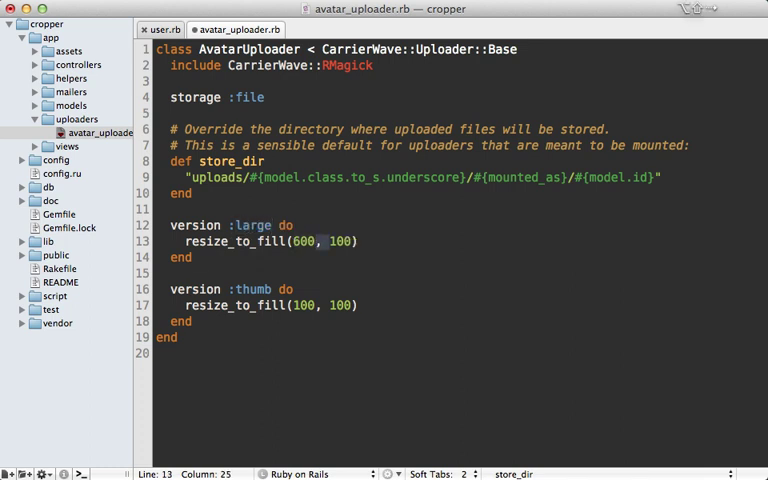
pyautogui.write('600')
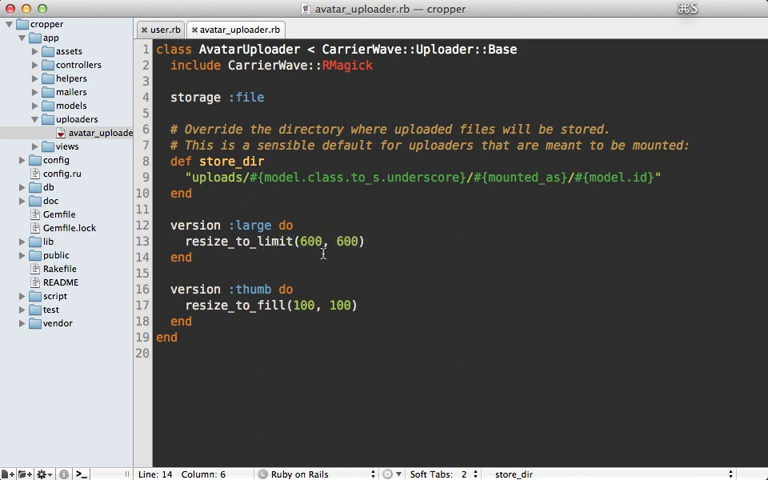
# - In users_controller.rb, render :crop in create and update when params[:user][:avatar] is present
pyautogui.click(100, 91)
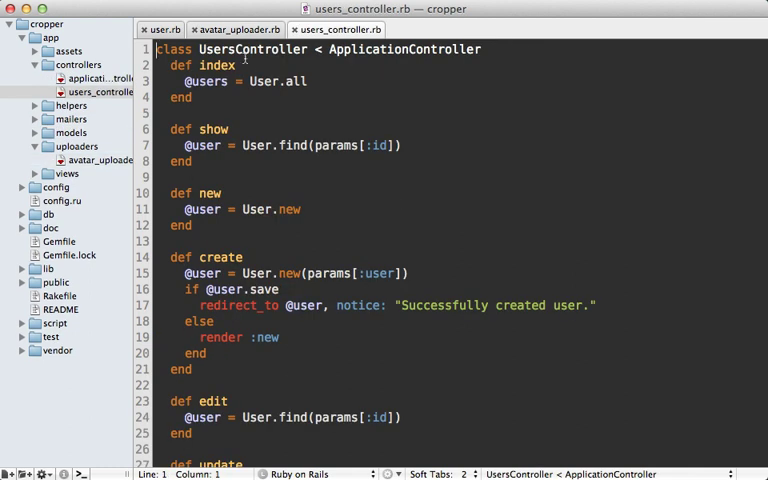
pyautogui.scroll(-3)
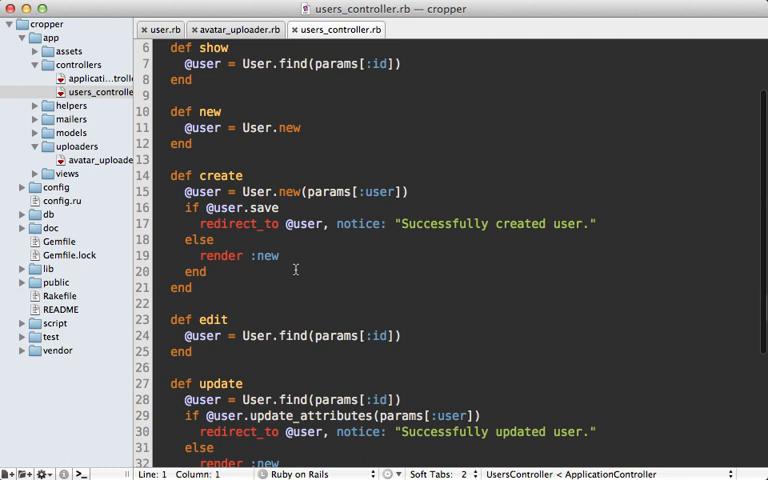
pyautogui.click(282, 207)
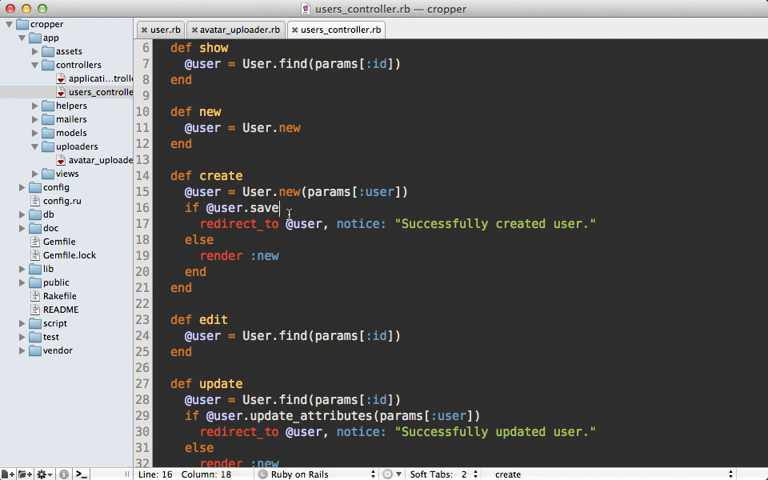
pyautogui.press('Return')
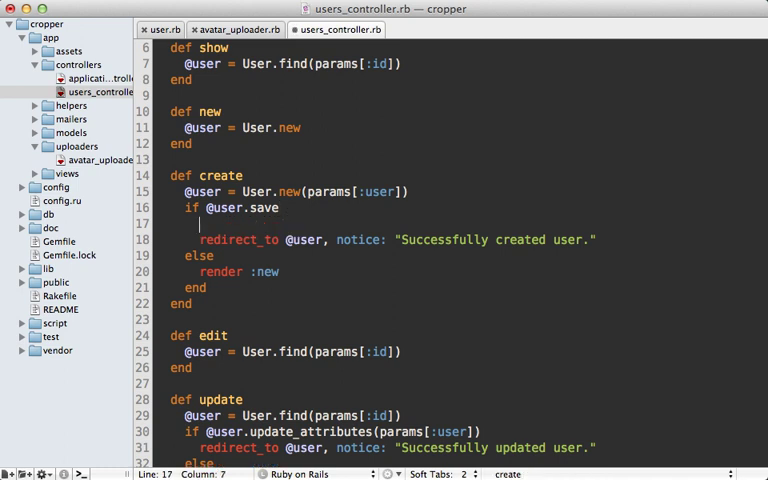
pyautogui.write('if params[:id]')
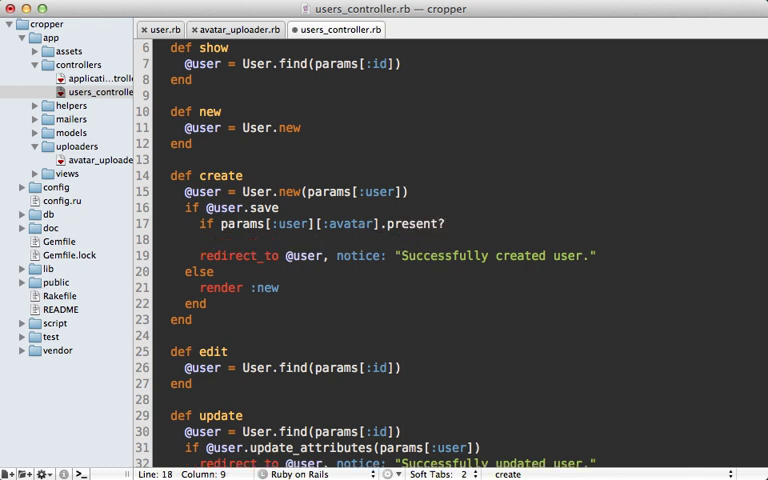
pyautogui.write('render :crop')
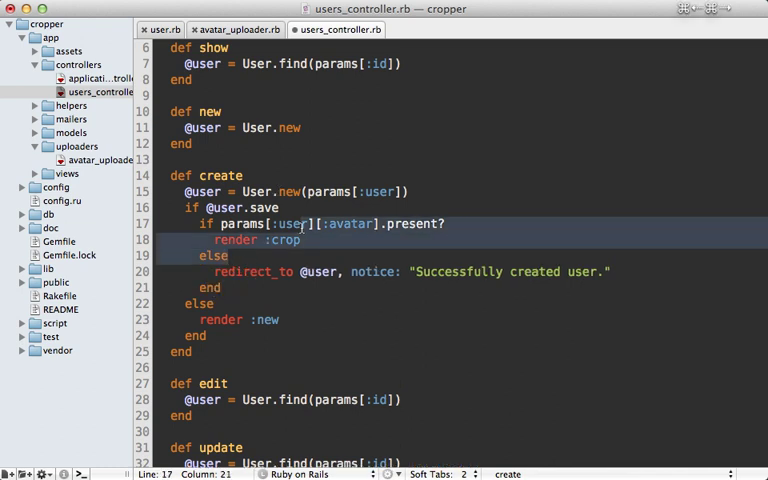
pyautogui.scroll(-3)
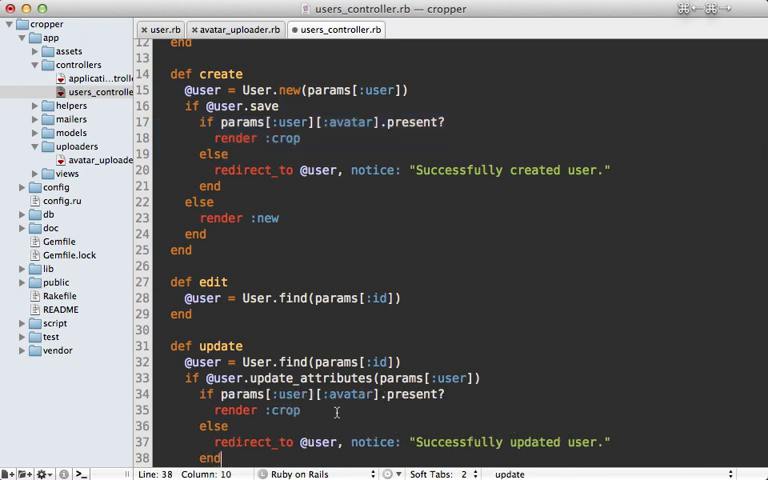
pyautogui.scroll(-3)
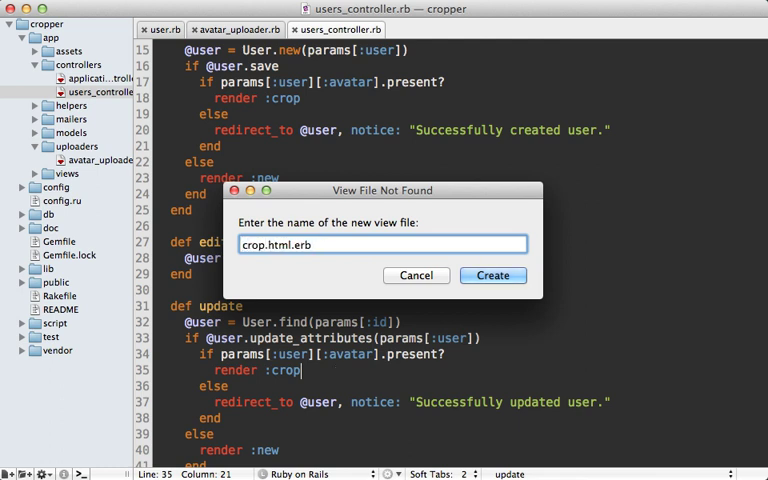
pyautogui.click(492, 275)
pyautogui.write('<h1>Crop Avatar</h1>')
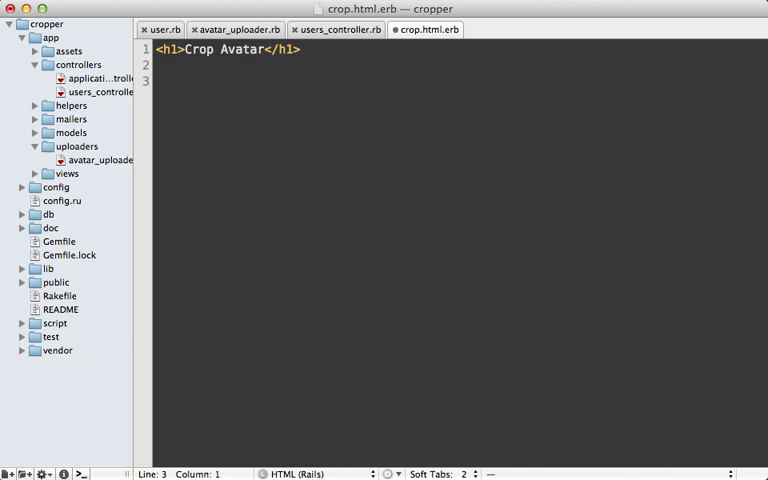
pyautogui.write('<%= image_ta %>')
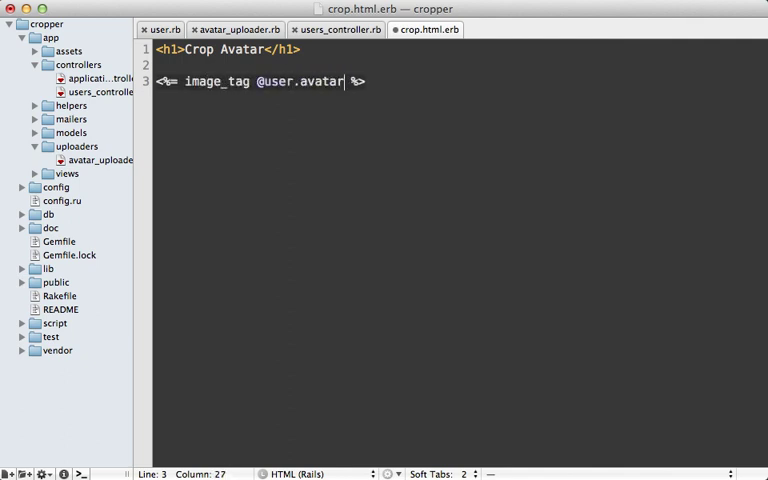
pyautogui.write('_url(:')
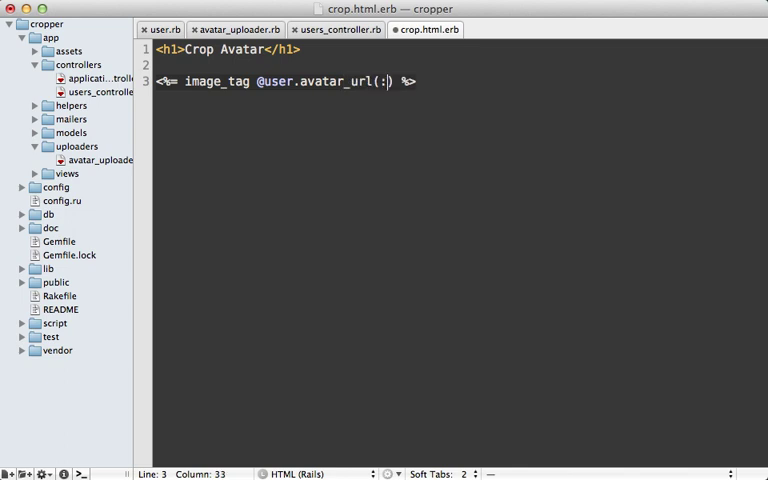
pyautogui.write('large')
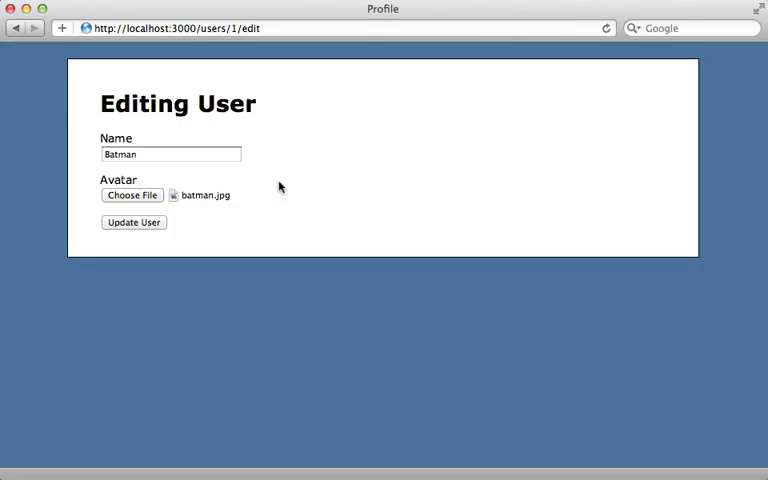
pyautogui.moveTo(197, 212)
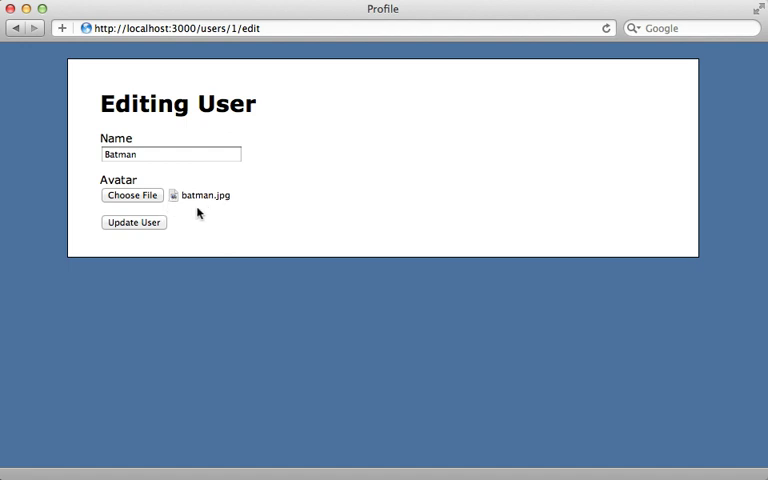
# - Submit Batman's Editing User form with Update User
pyautogui.click(133, 222)
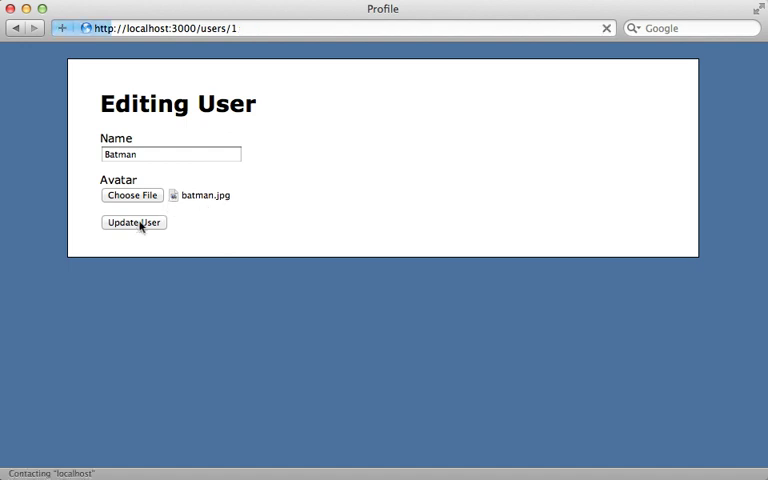
pyautogui.click(133, 222)
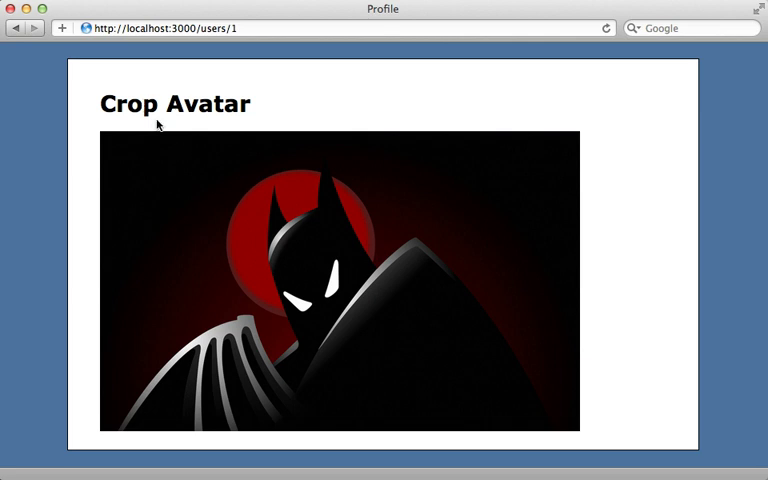
pyautogui.moveTo(195, 197)
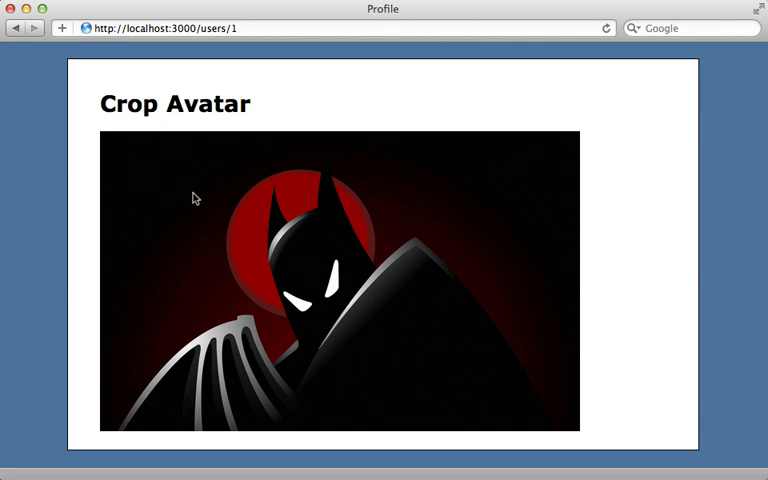
pyautogui.moveTo(192, 179)
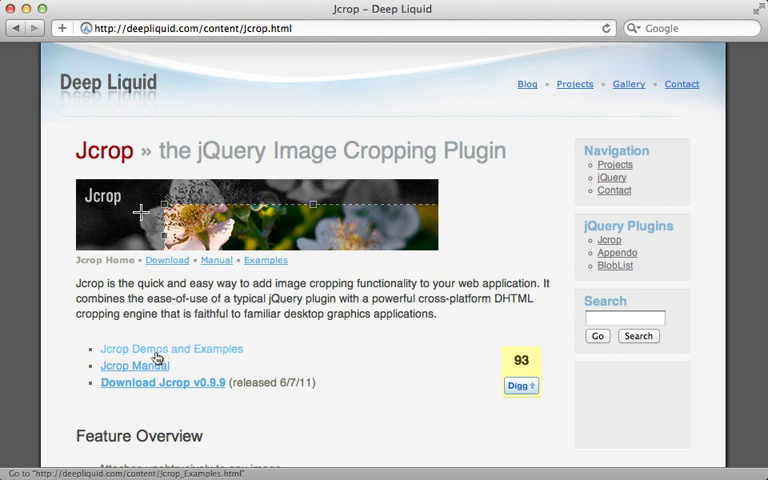
pyautogui.moveTo(150, 388)
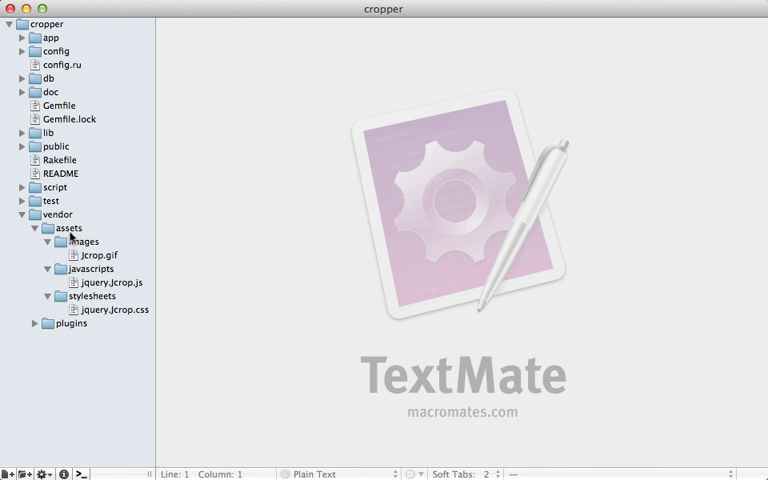
pyautogui.moveTo(110, 282)
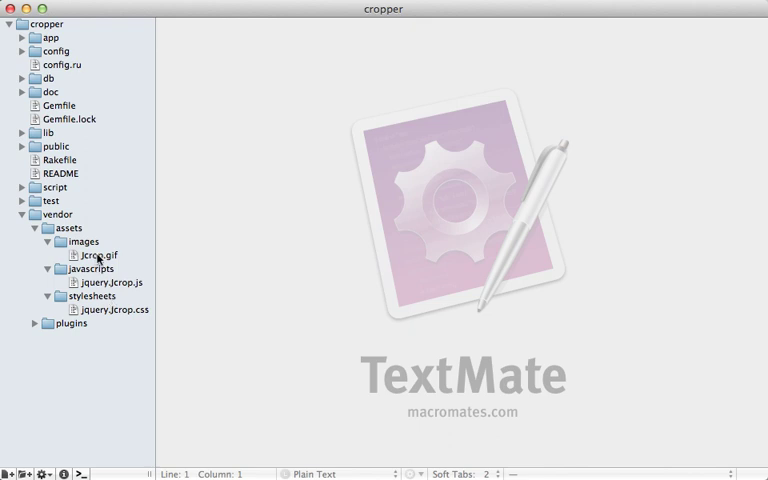
# - Open jquery.Jcrop.css from vendor/assets in the project drawer
pyautogui.doubleClick(116, 309)
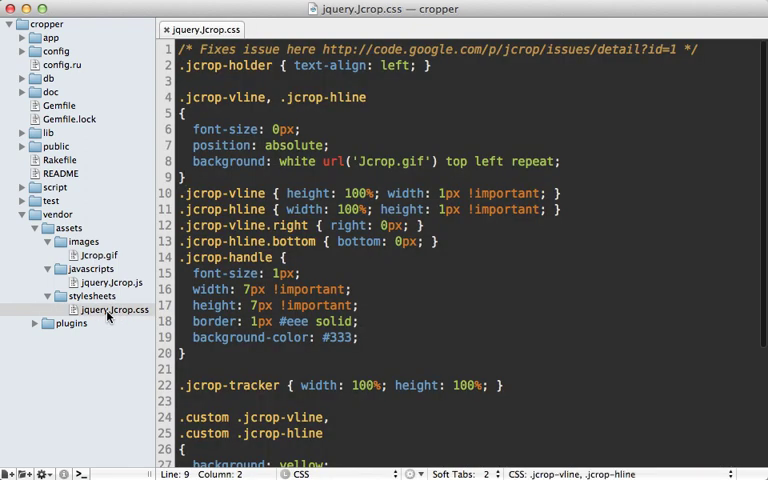
pyautogui.click(385, 161)
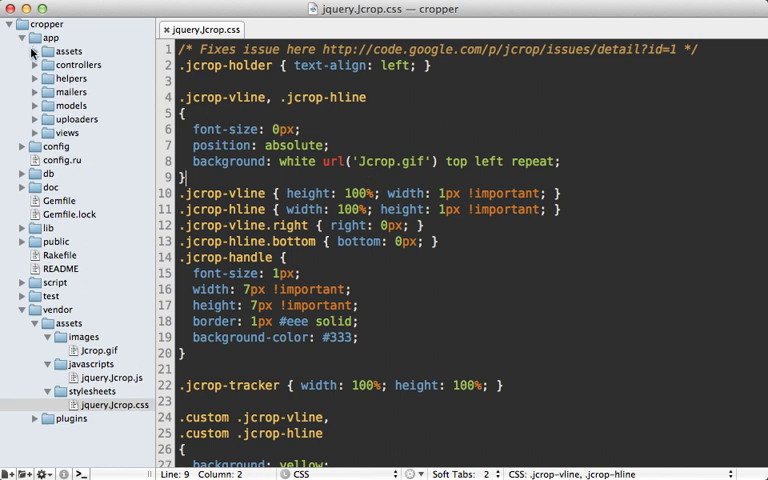
# - Add a require jquery.Jcrop line to the application.js manifest
pyautogui.click(37, 64)
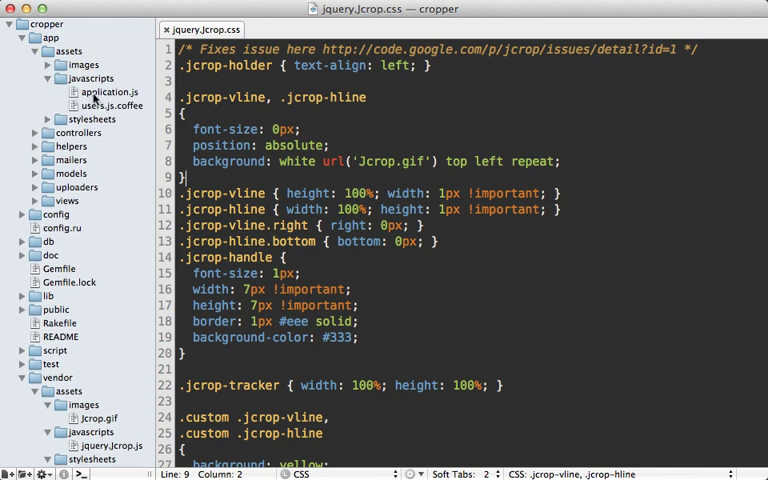
pyautogui.click(109, 91)
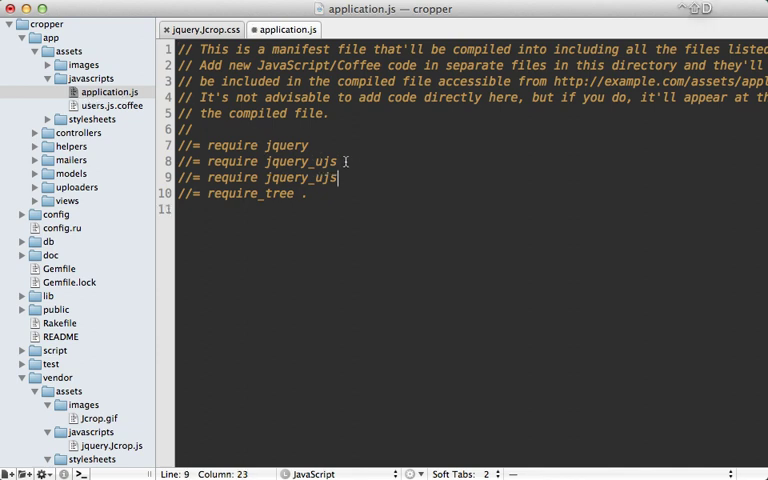
pyautogui.press('backspace')
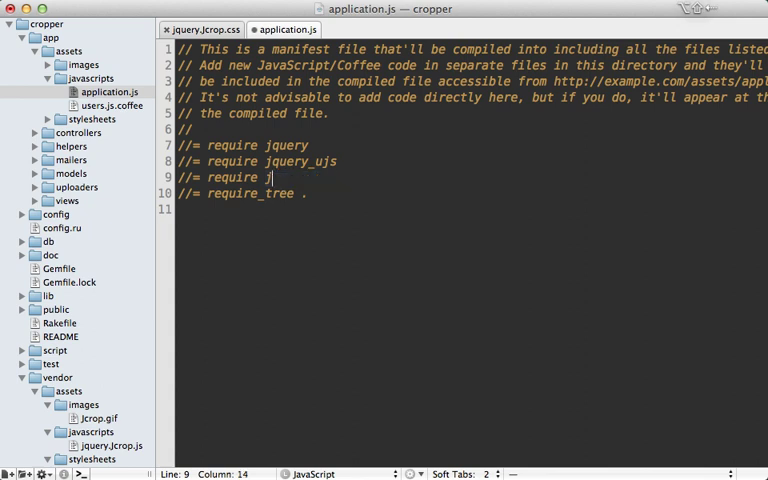
pyautogui.write('query.Jcrop')
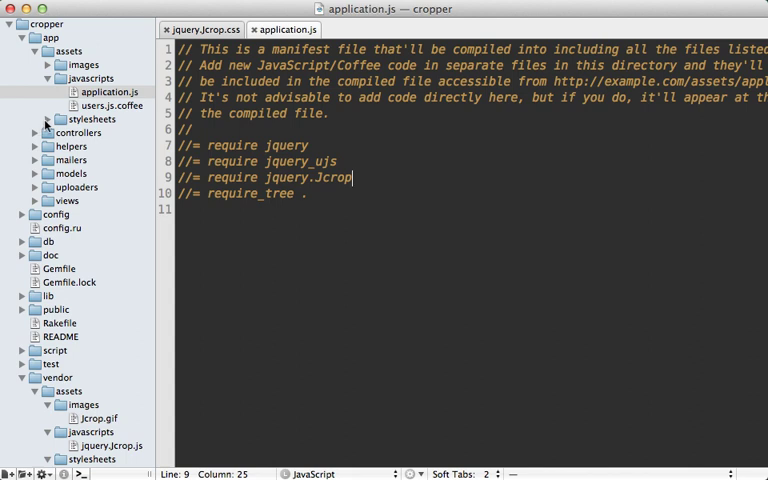
# - Add a require jquery.Jcrop line to the application.css manifest
pyautogui.click(112, 132)
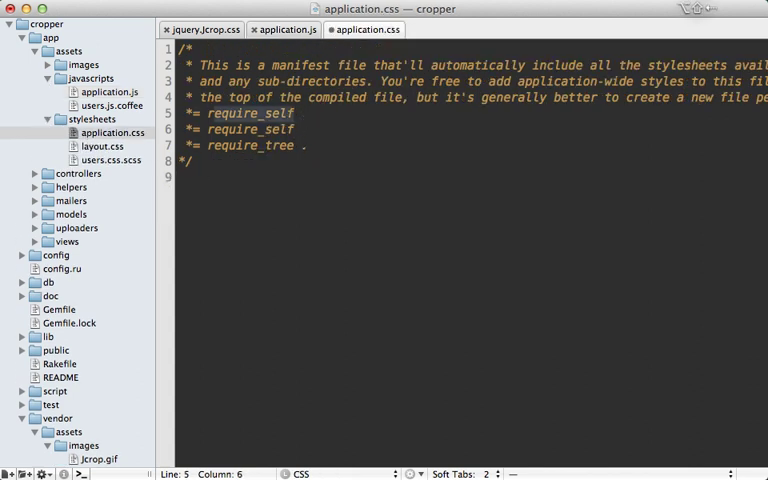
pyautogui.write('j')
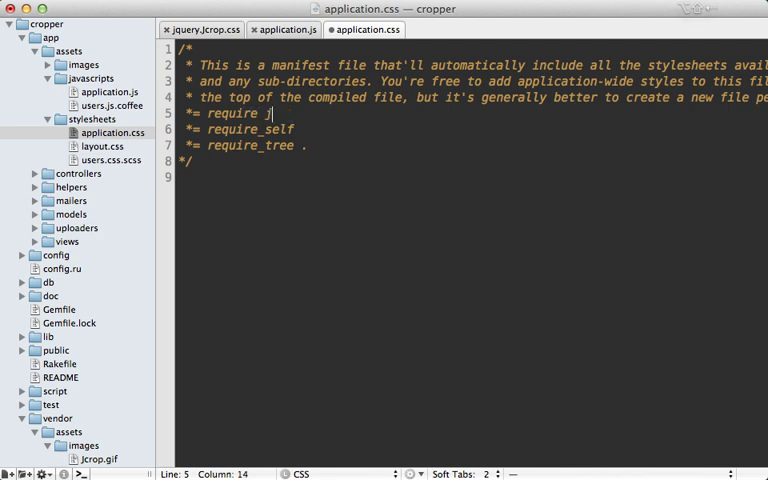
pyautogui.write('query.Jcrop')
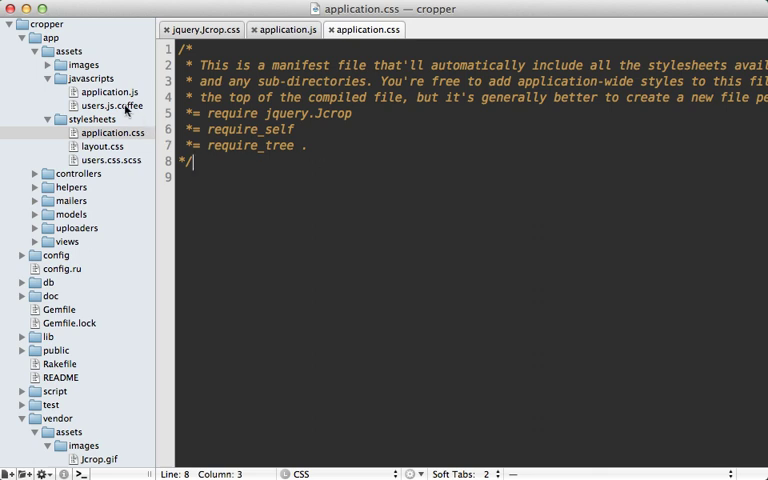
# - Apply Jcrop to #cropbox in users.js.coffee and give the crop image id "cropbox"
pyautogui.click(114, 105)
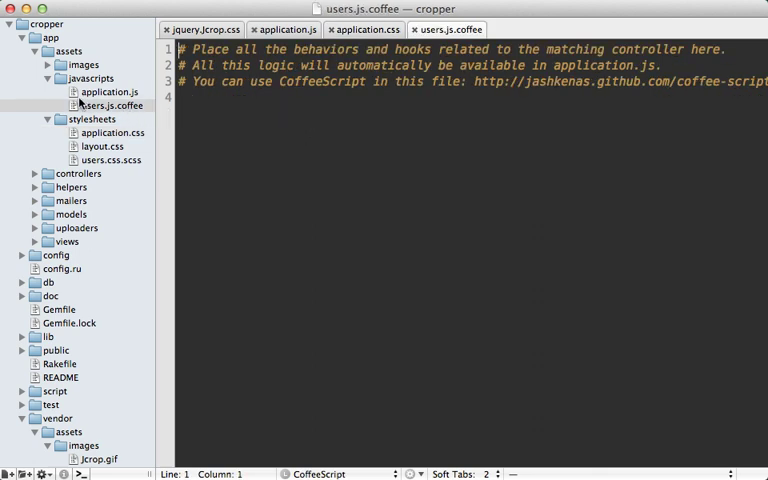
pyautogui.click(273, 363)
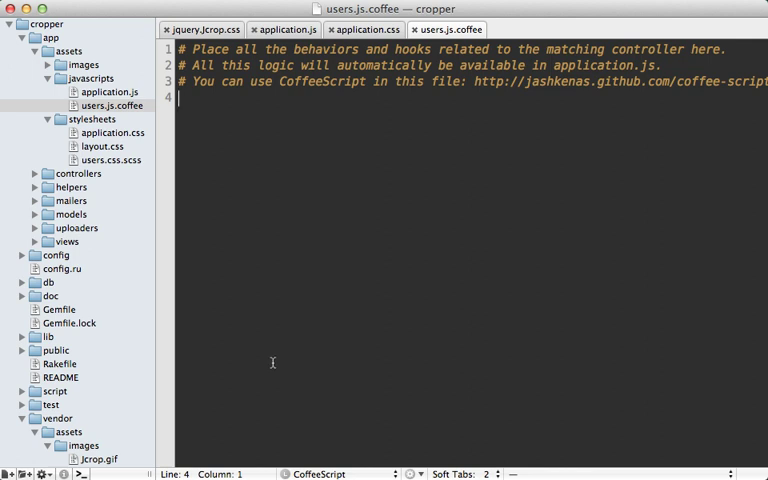
pyautogui.write('jQuery ->')
pyautogui.write('$')
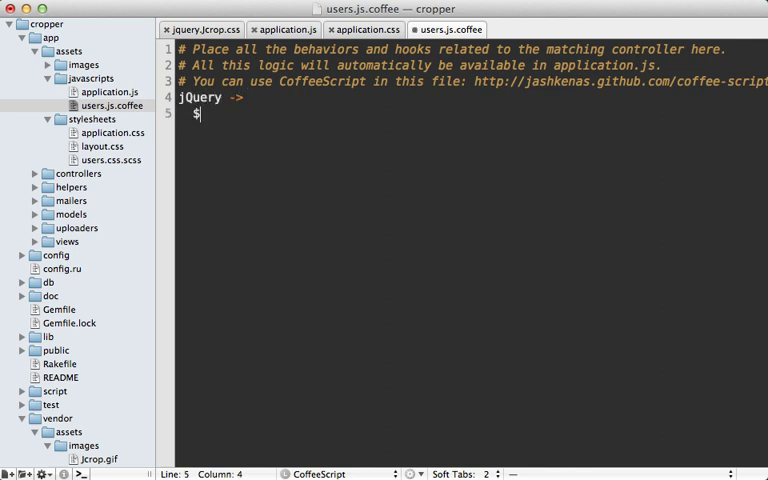
pyautogui.write("('#')")
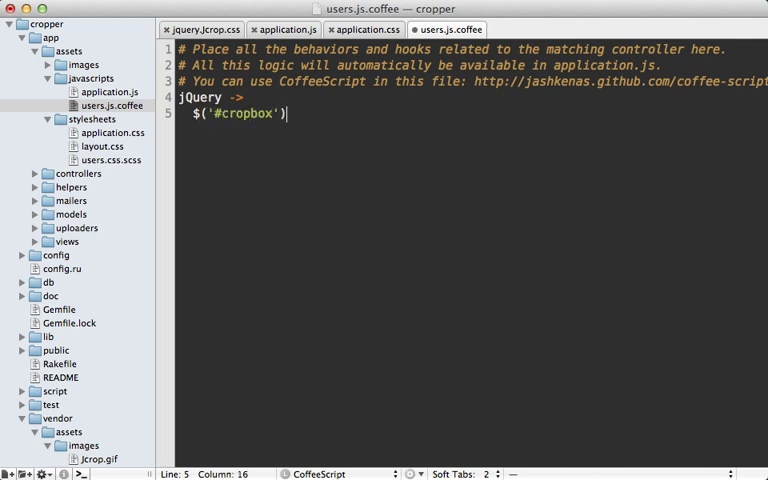
pyautogui.write('.Jcro')
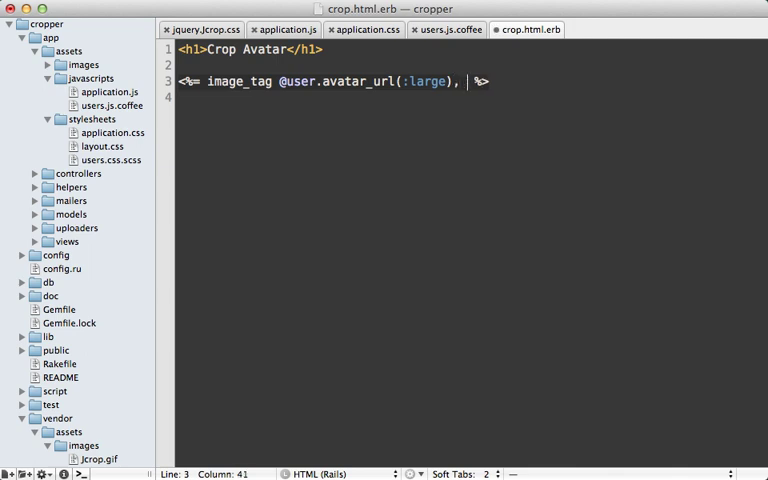
pyautogui.write('id: "cropbox"')
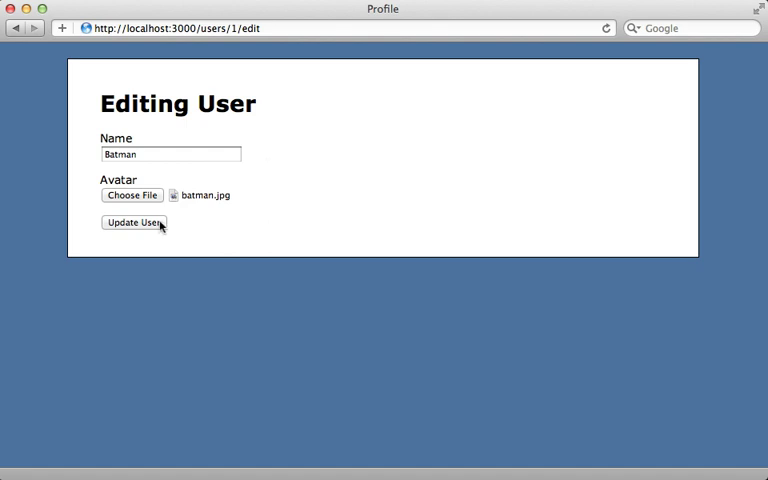
# - Resubmit Batman's form and drag a crop selection across the avatar image
pyautogui.click(133, 222)
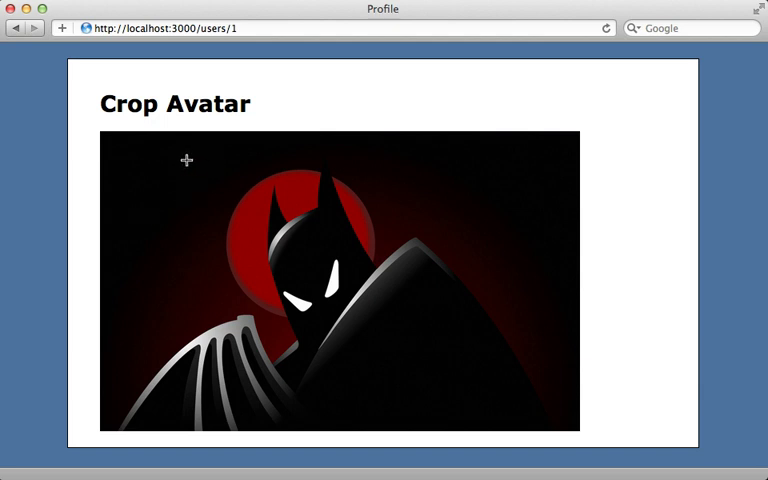
pyautogui.moveTo(188, 160); pyautogui.dragTo(405, 400)
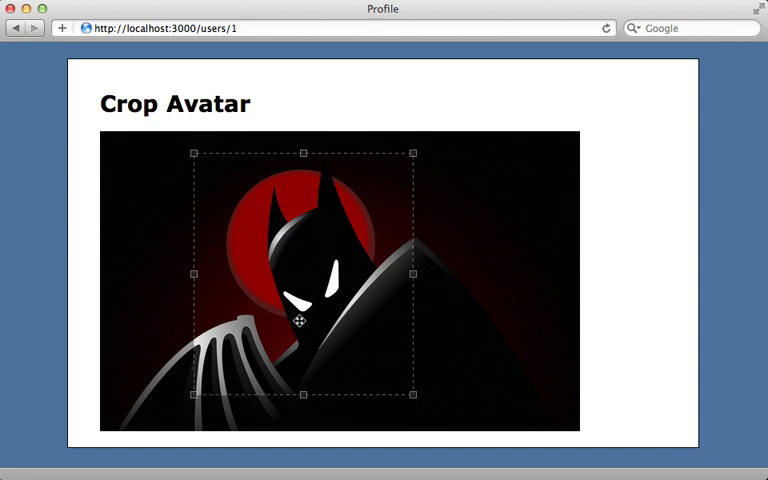
pyautogui.moveTo(280, 295)
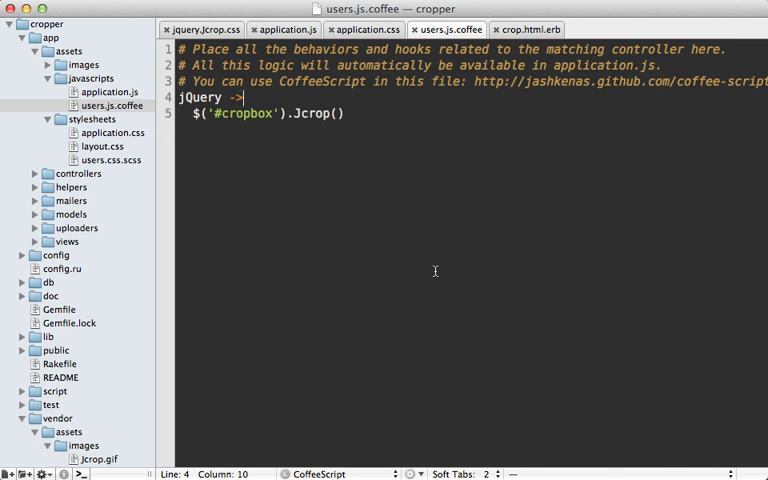
# - Wrap the Jcrop call in an AvatarCropper class constructor, instantiated with new AvatarCropper()
pyautogui.press('Return')
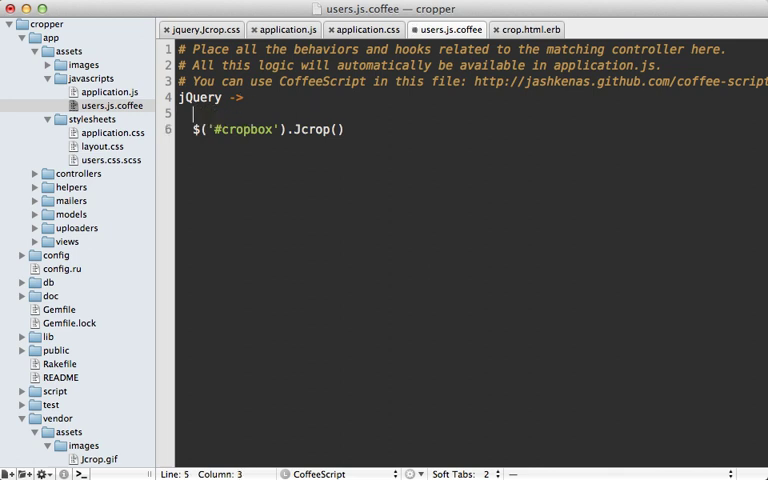
pyautogui.write('new A')
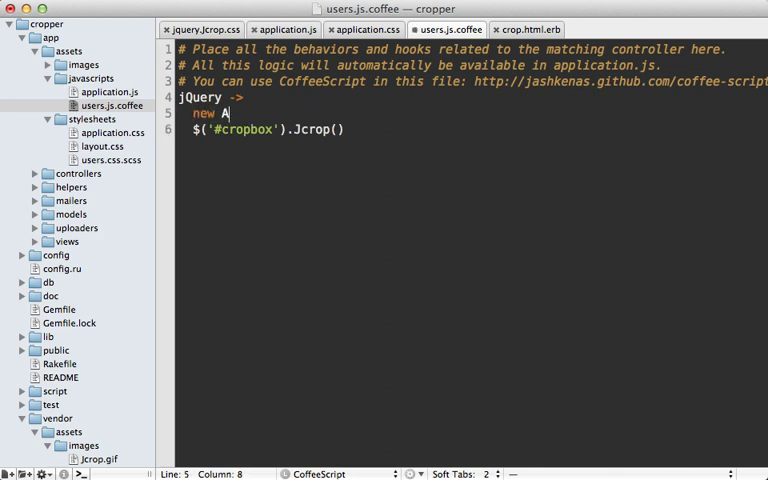
pyautogui.write('vatarCropper()')
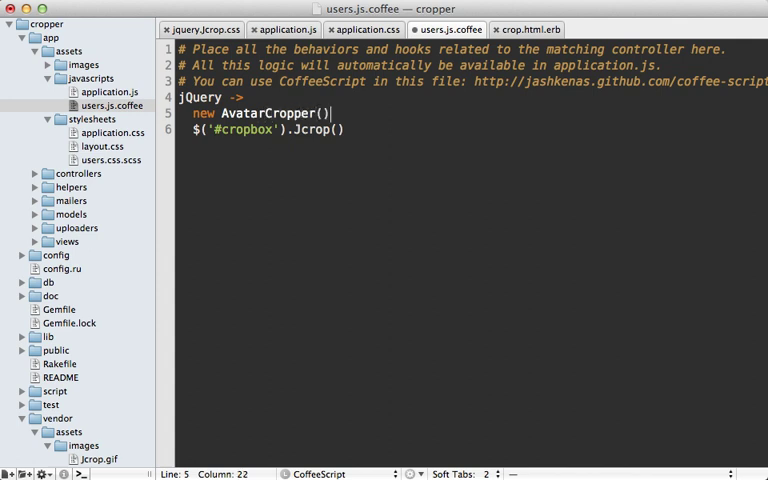
pyautogui.write('class')
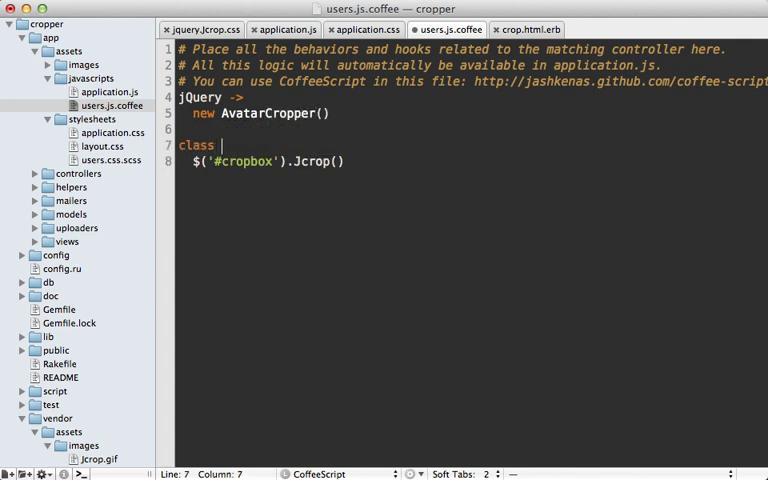
pyautogui.write('AvatarCropper')
pyautogui.write('con')
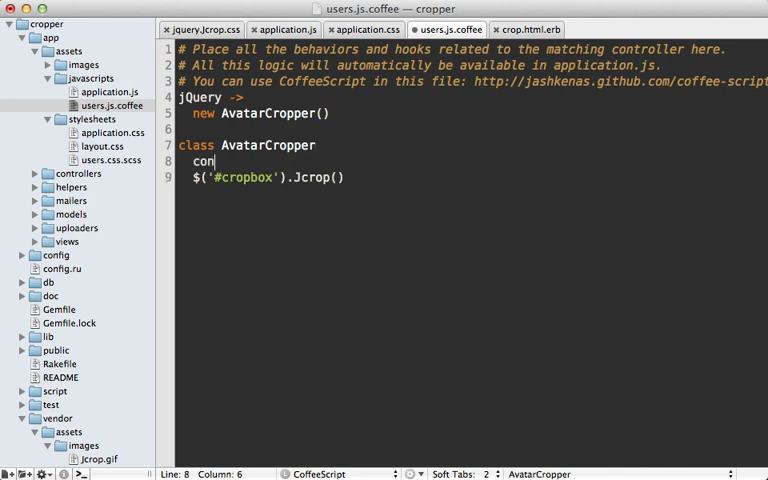
pyautogui.write('structor: ->')
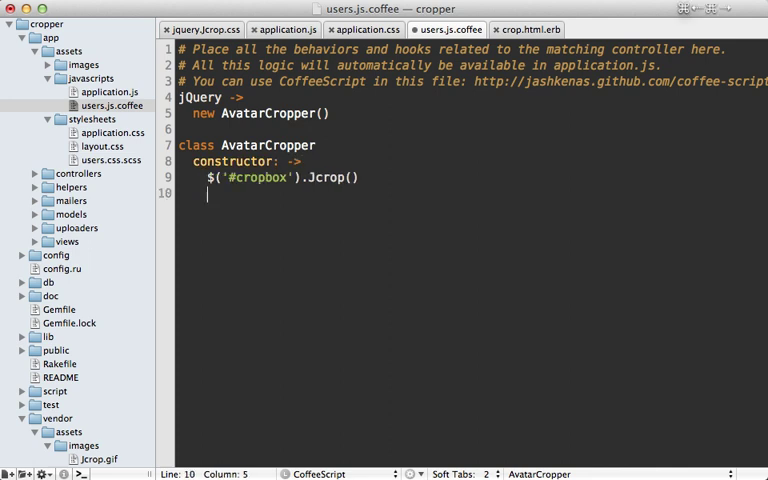
pyautogui.press('backspace')
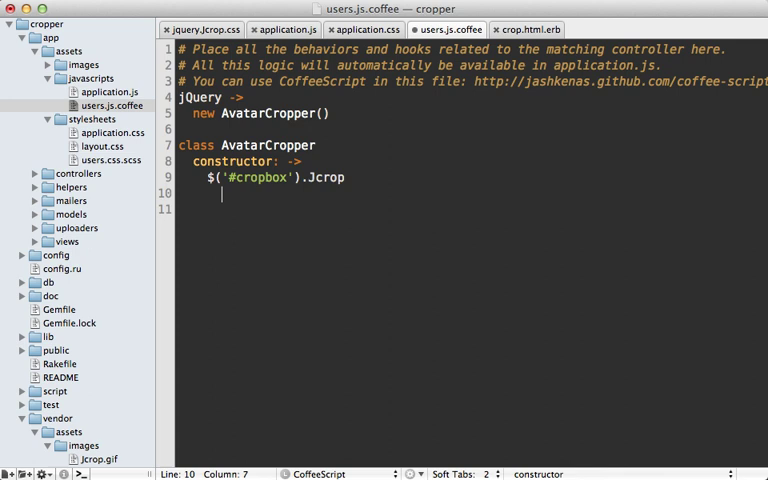
# - Add aspectRatio: 1 and setSelect: [0, 0, 600, 600] to the Jcrop options and save
pyautogui.write('aspectRa')
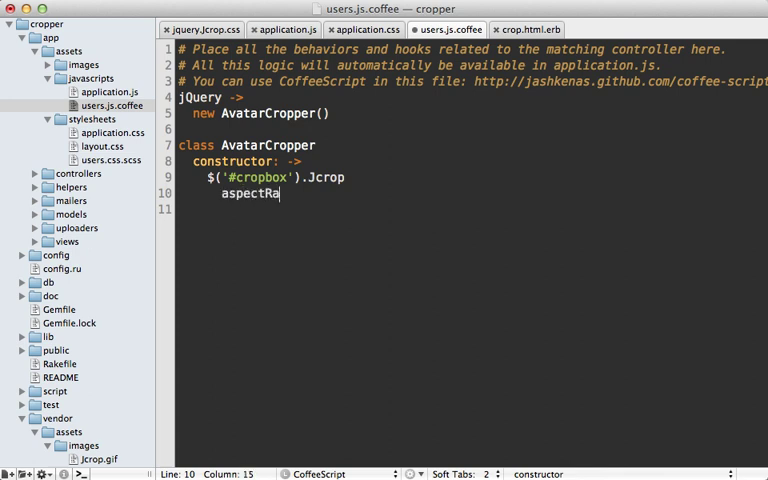
pyautogui.write('tio: 1')
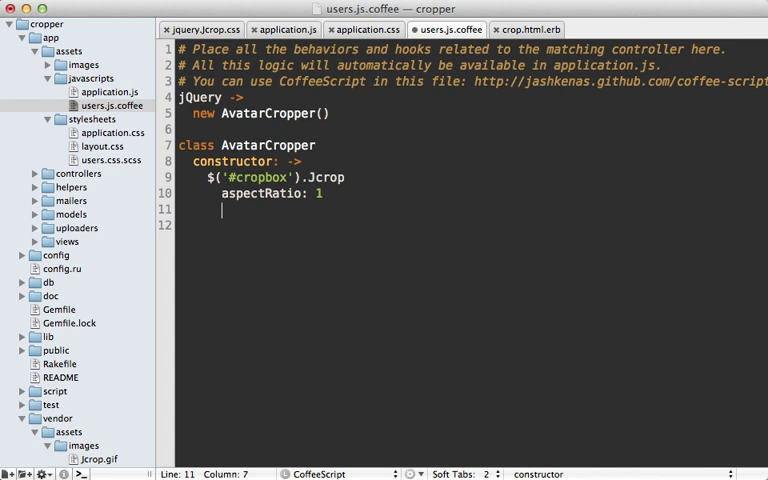
pyautogui.write('setSelect: [')
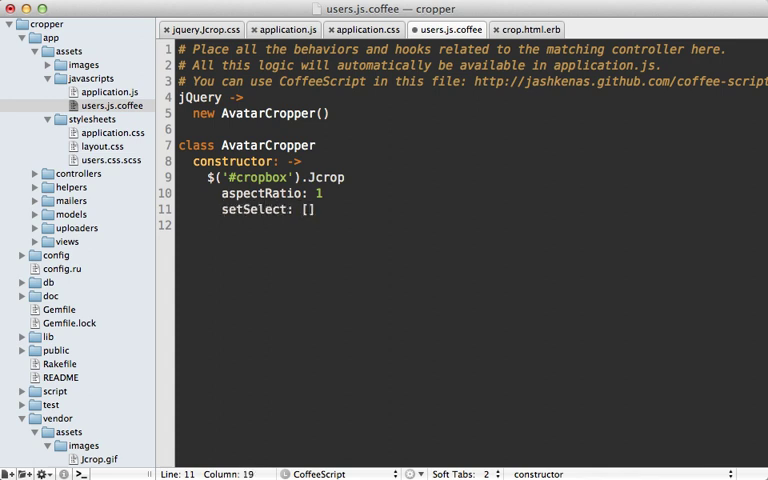
pyautogui.write('0, 0,')
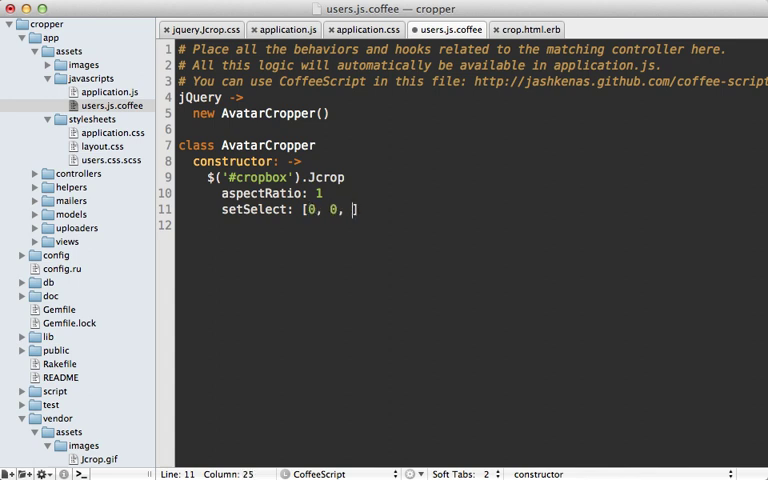
pyautogui.write('600,')
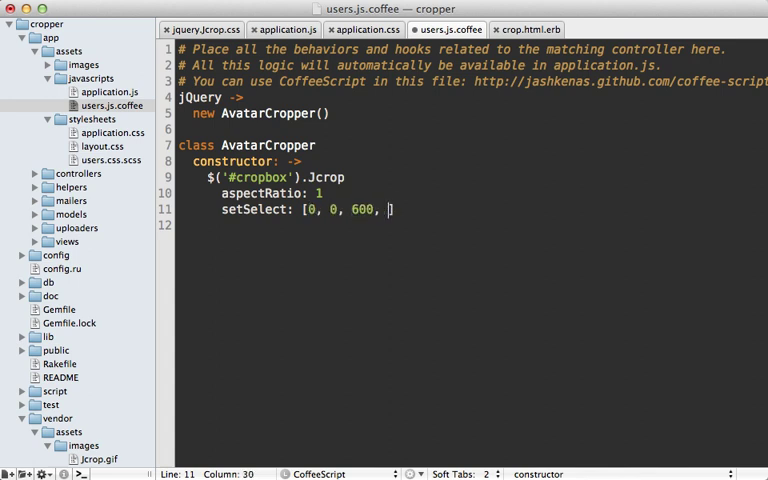
pyautogui.write('600]')
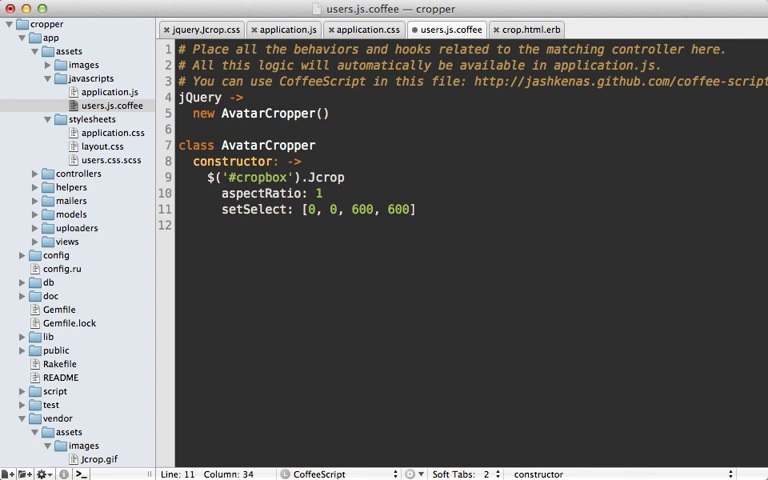
pyautogui.press('Return')
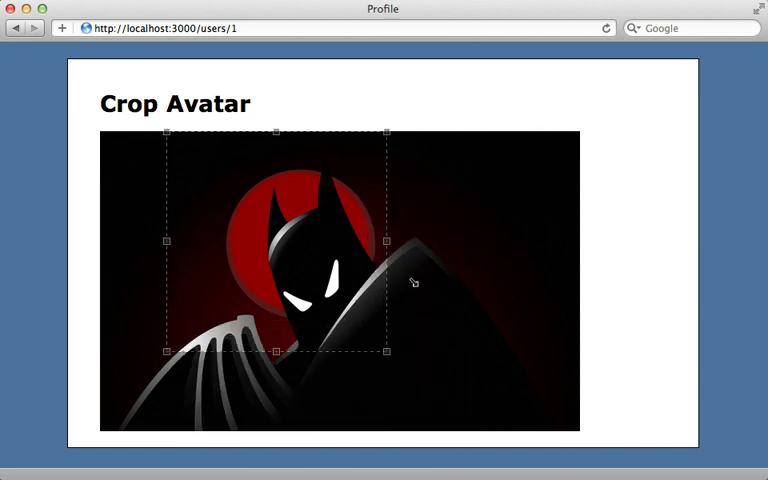
# - Drag the square crop selection over the avatar image to test the fixed aspect ratio
pyautogui.moveTo(277, 242); pyautogui.dragTo(349, 271)
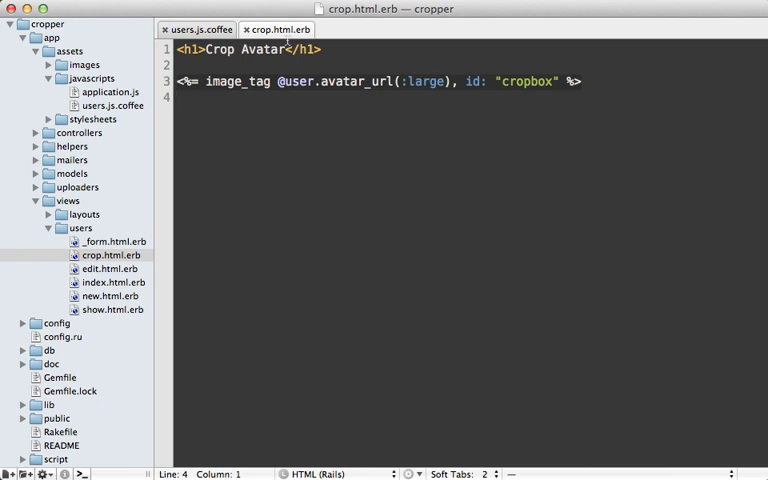
pyautogui.press('Return')
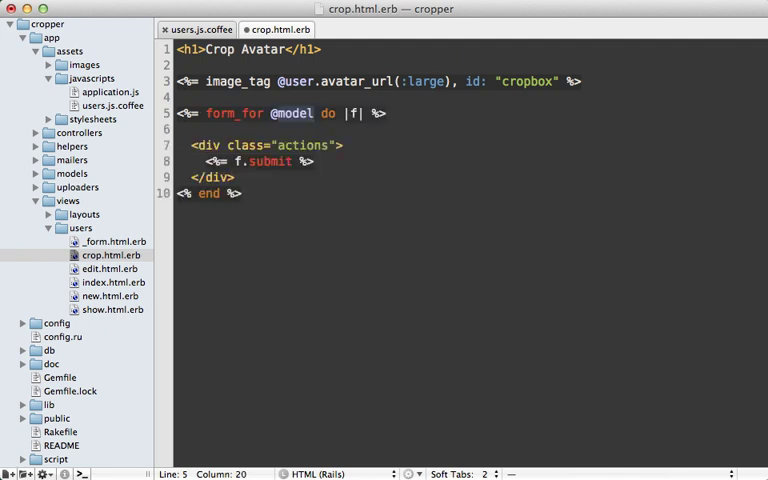
pyautogui.write('@user')
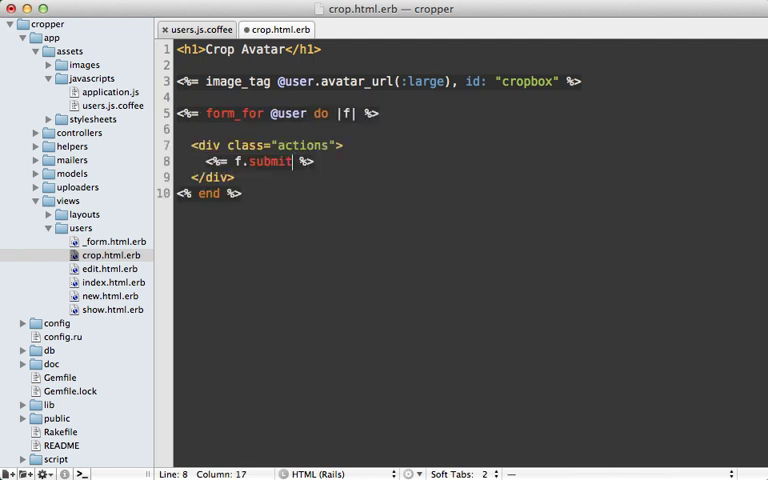
pyautogui.write('"Crop"')
pyautogui.click(468, 129)
pyautogui.write('<%  %>')
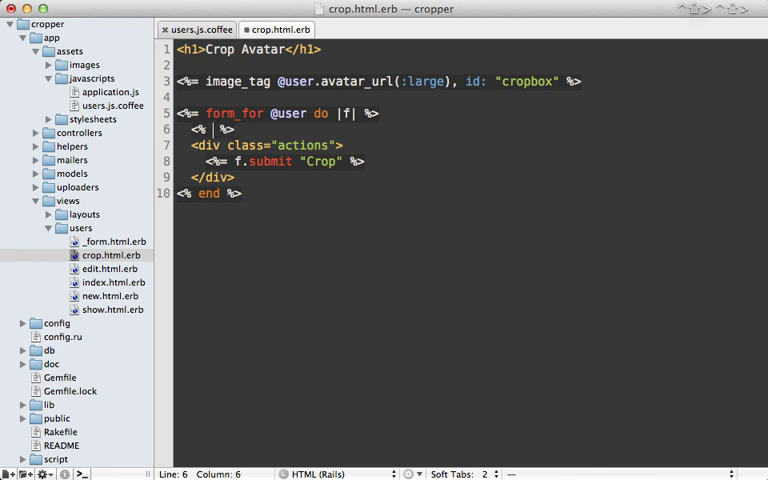
# - Loop over %w[x y w h] to create crop_ text fields, each followed by <br>
pyautogui.write('%w[x y]')
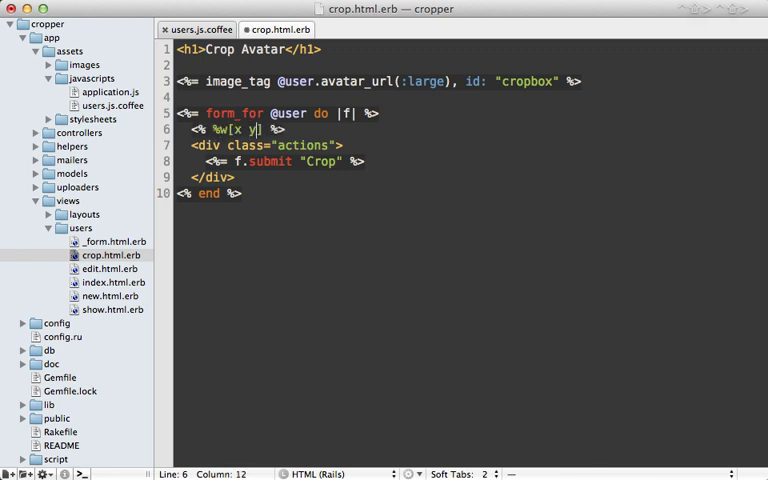
pyautogui.write('w h')
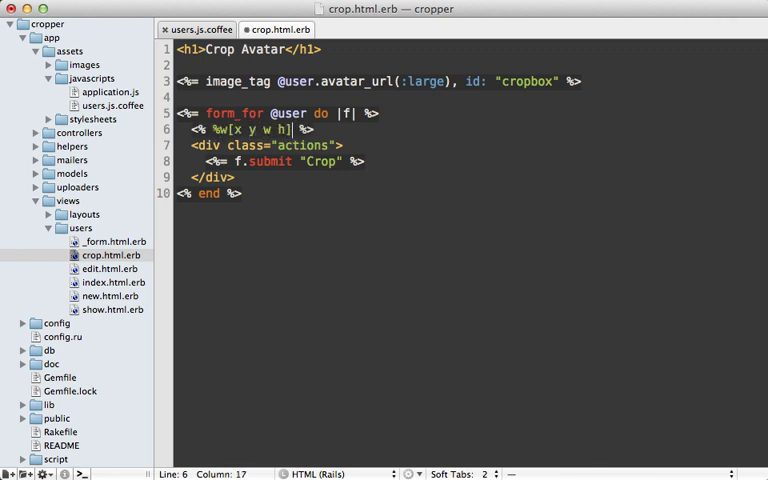
pyautogui.write('.each do |attribute|')
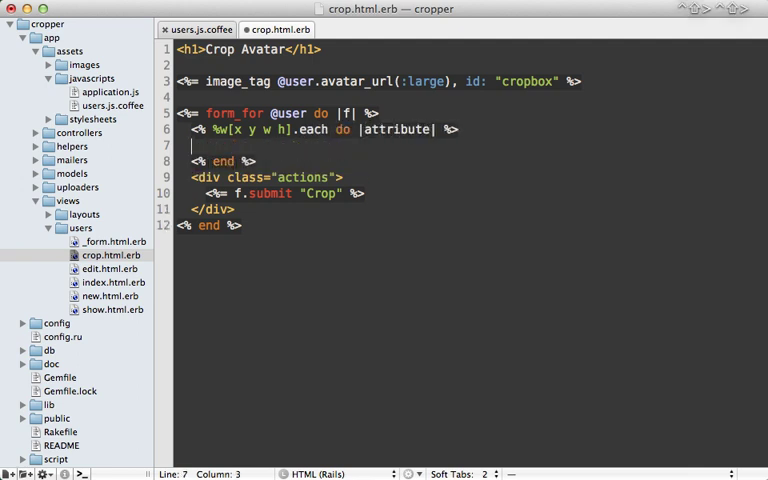
pyautogui.write('<%= f. %>')
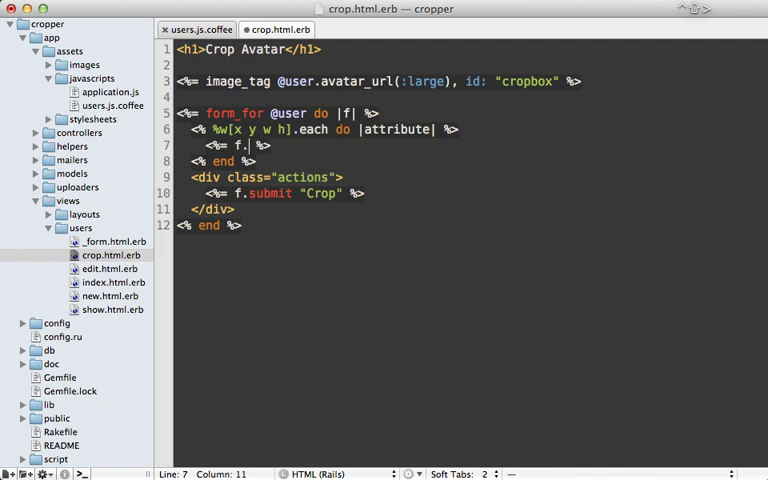
pyautogui.write('hidden_field')
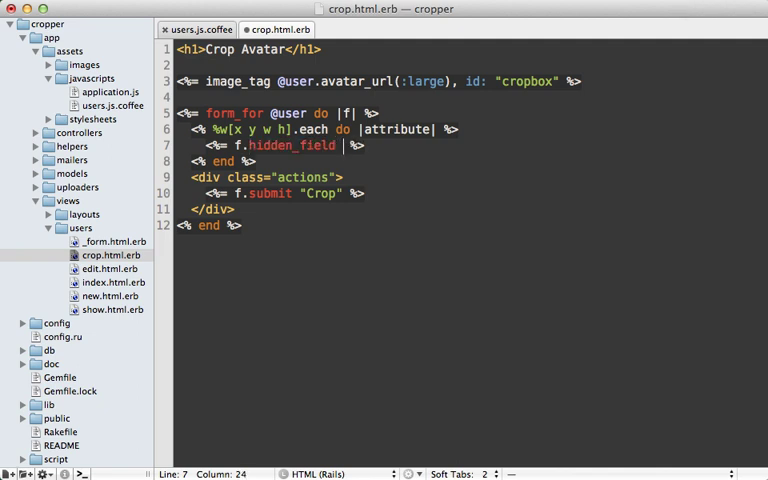
pyautogui.write('"crop_#{}"')
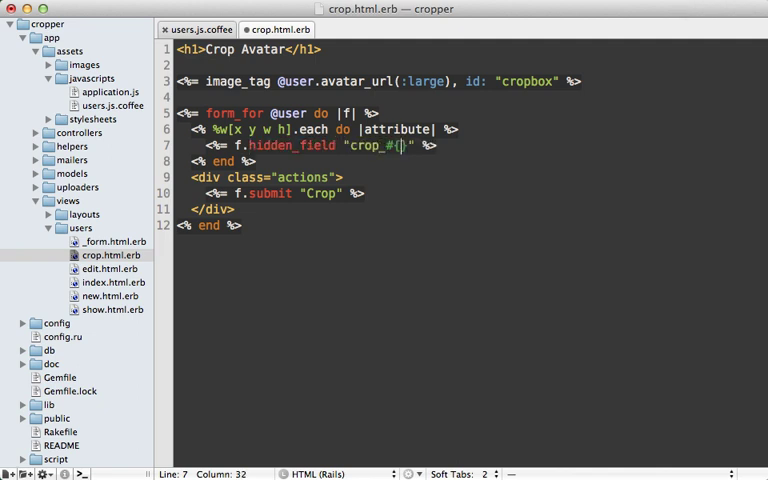
pyautogui.write('attribute}')
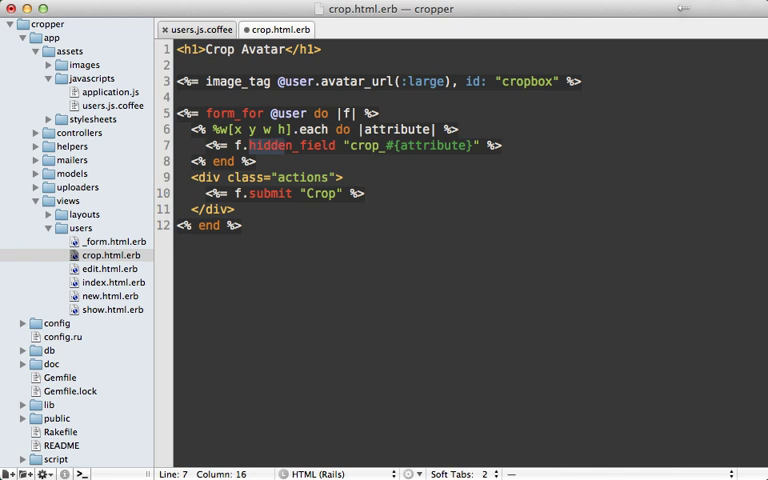
pyautogui.write('text_field')
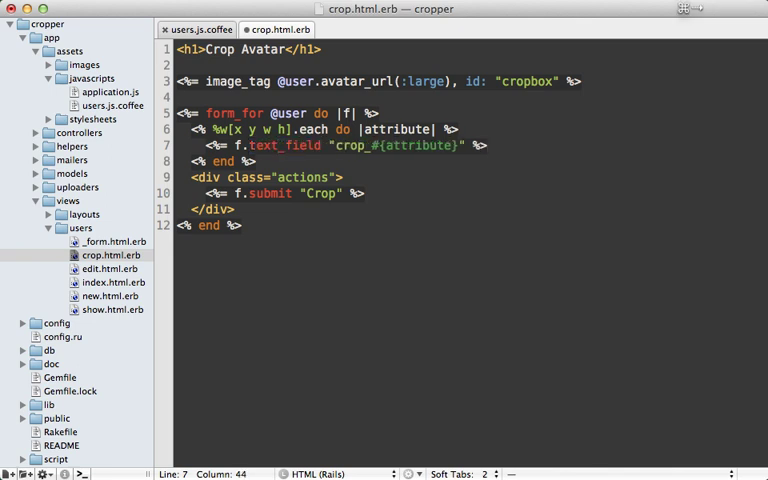
pyautogui.write('<br>')
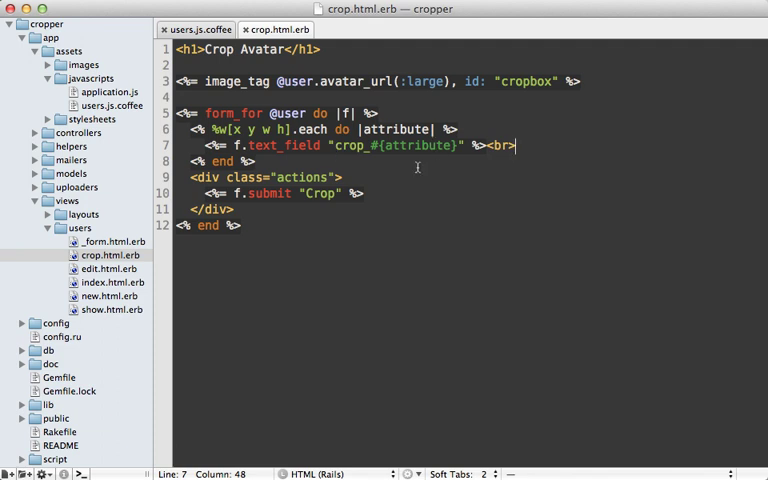
# - Add attr_accessor :crop_x, :crop_y, :crop_w, :crop_h below the uploader mount in user.rb
pyautogui.click(345, 29)
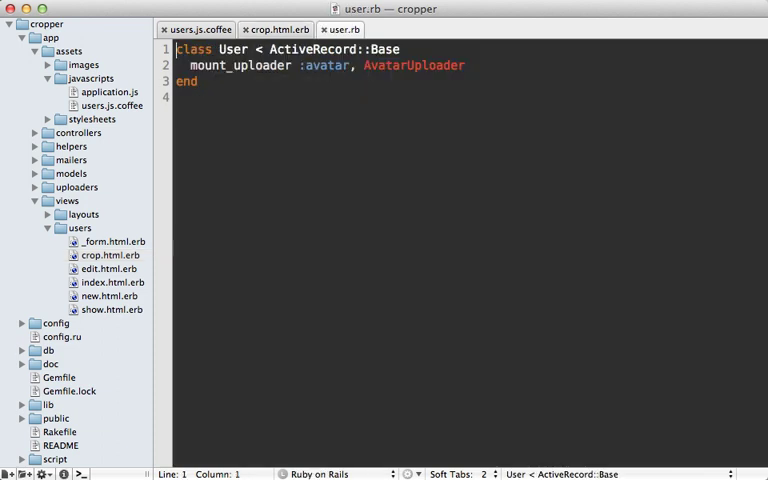
pyautogui.click(185, 65)
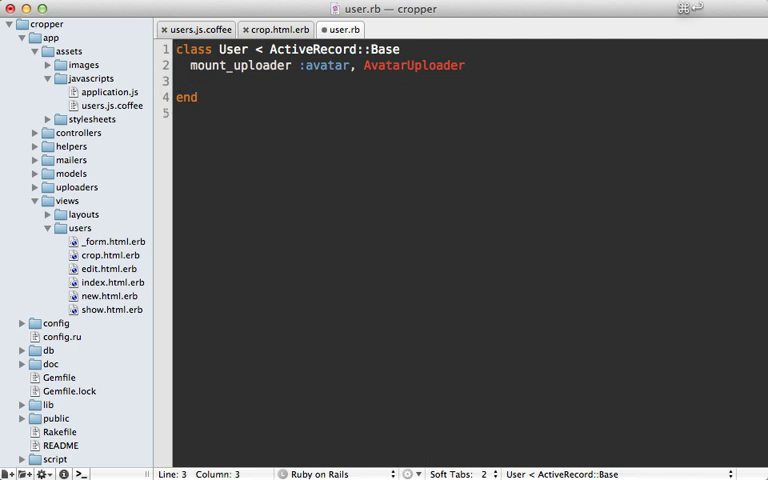
pyautogui.write('attr_accessor :attr_names')
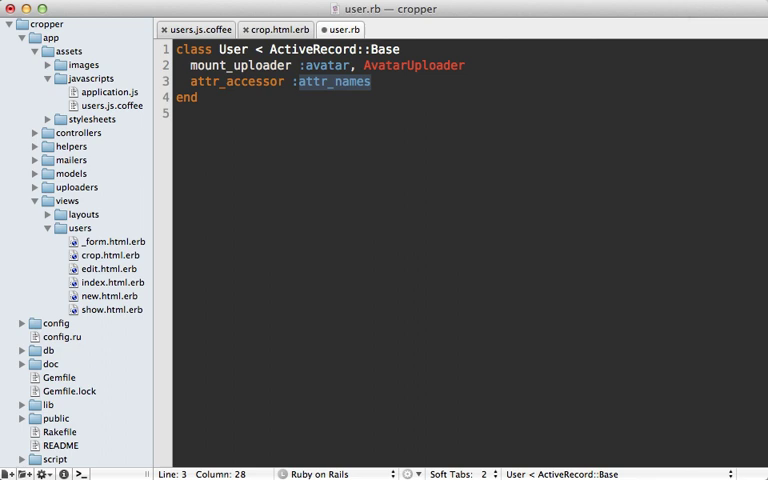
pyautogui.write(':crop_x, :crop_y, :crop_w, :crop_h')
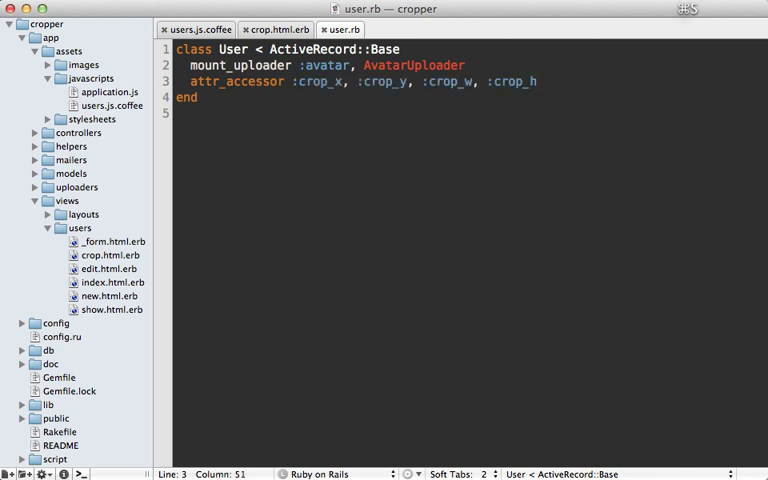
pyautogui.click(196, 29)
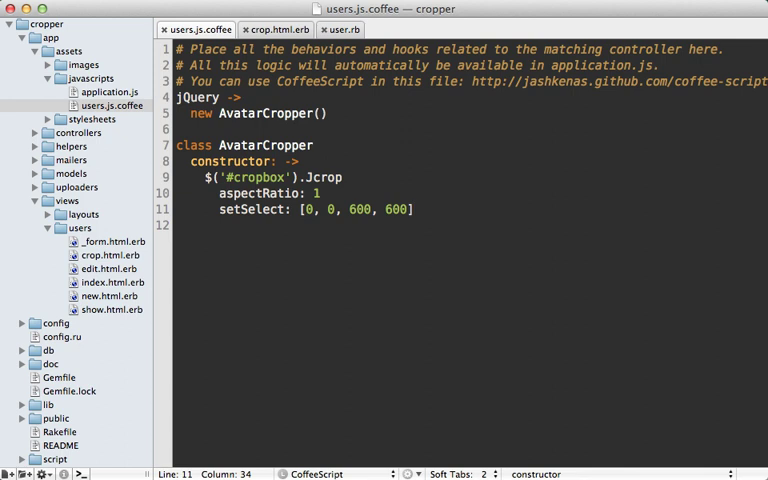
pyautogui.write('onSelect:')
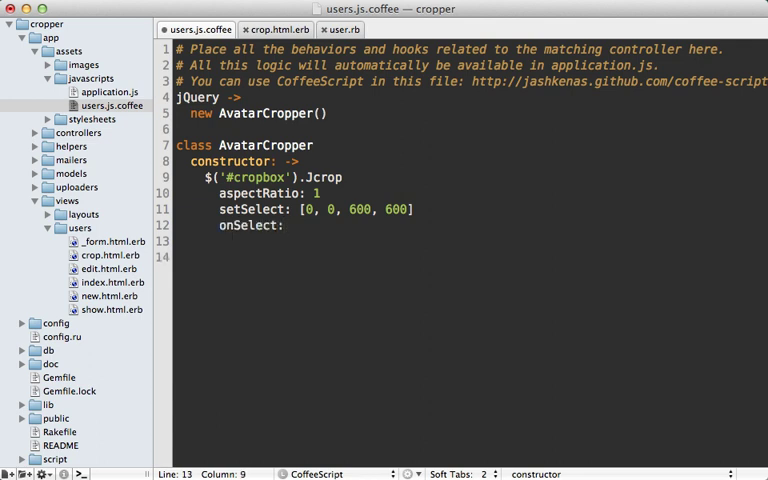
pyautogui.write('onChange:')
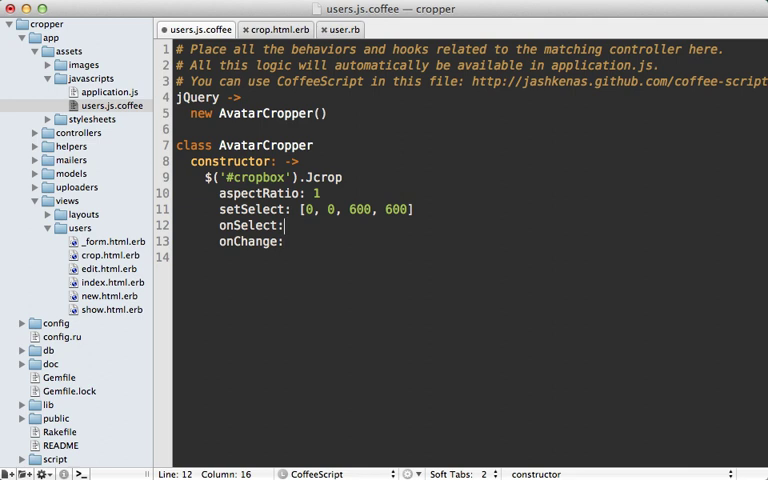
pyautogui.click(283, 241)
pyautogui.write(' @up')
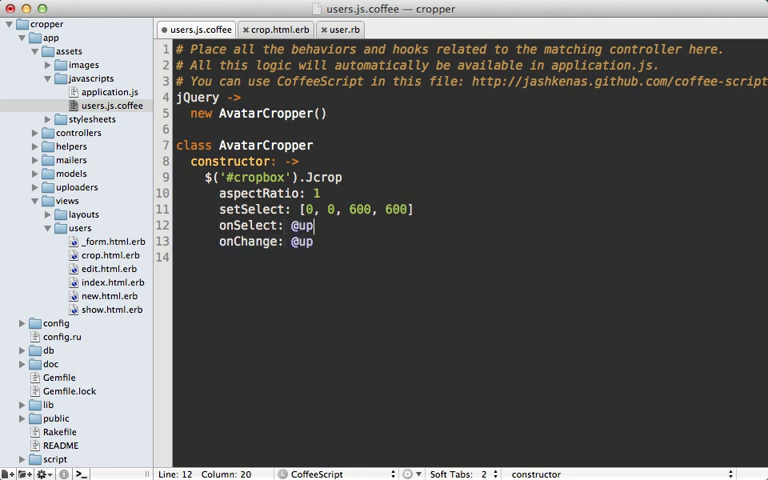
pyautogui.write('date')
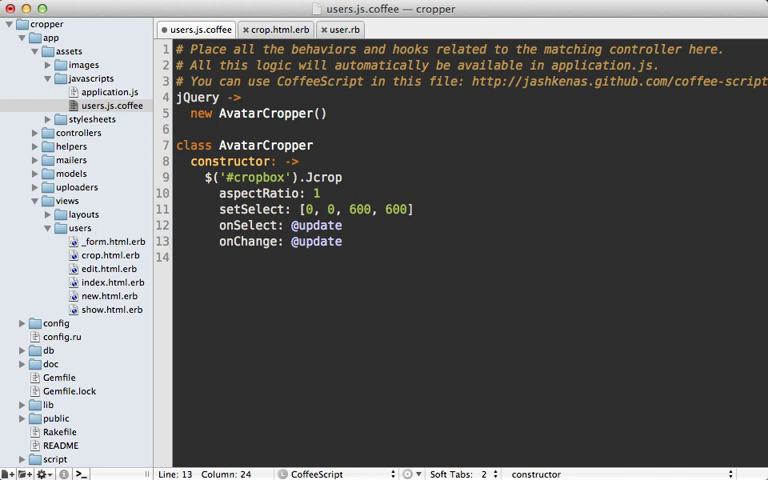
pyautogui.press('enter')
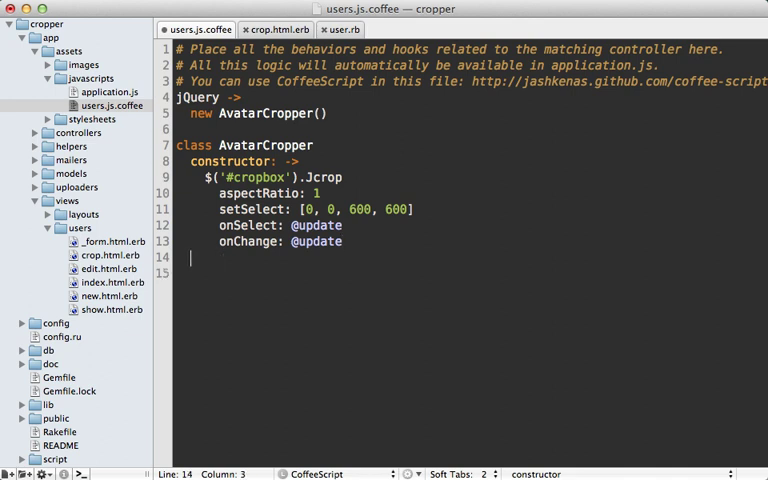
# - Define update: (coords) => setting #user_crop_x and the other crop fields from coords
pyautogui.write('update')
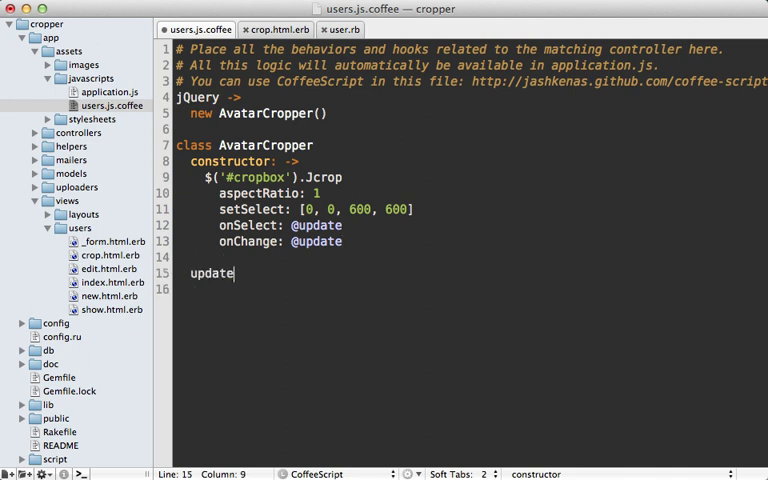
pyautogui.write(': (coords)')
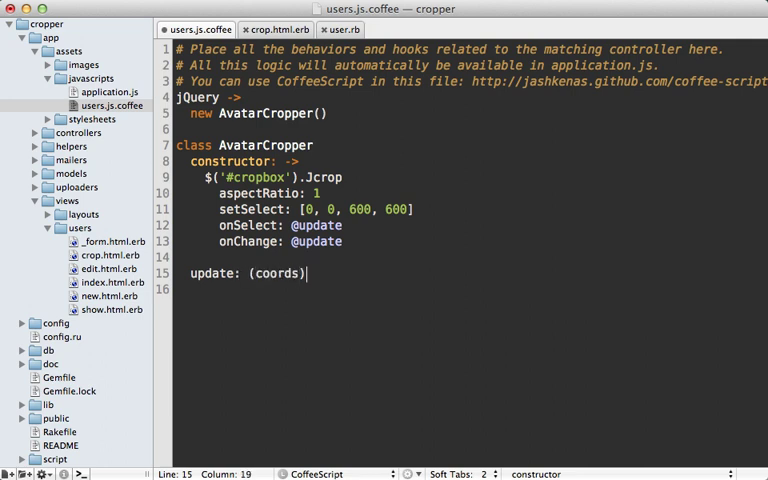
pyautogui.write('=>')
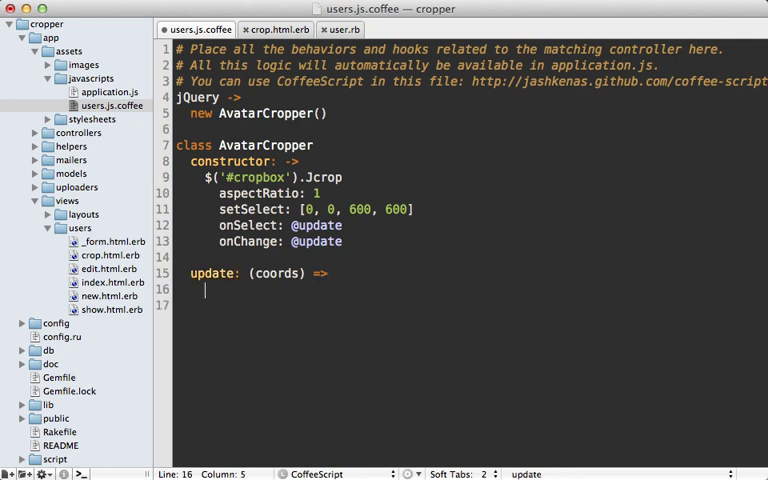
pyautogui.press('Left')
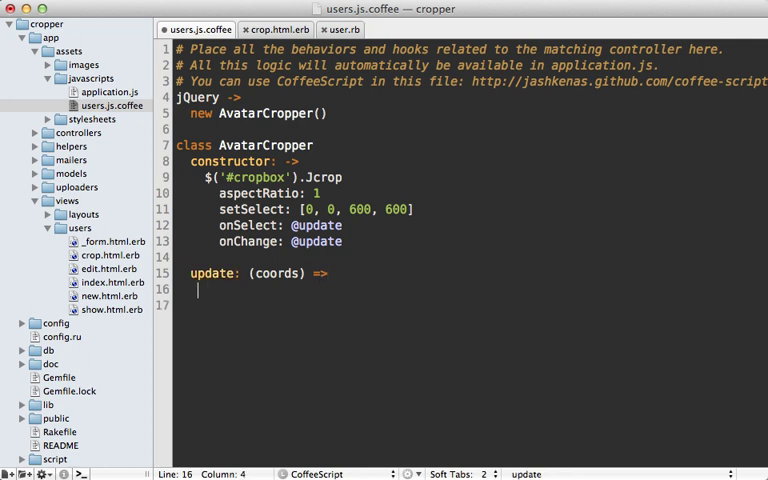
pyautogui.write("$('#')")
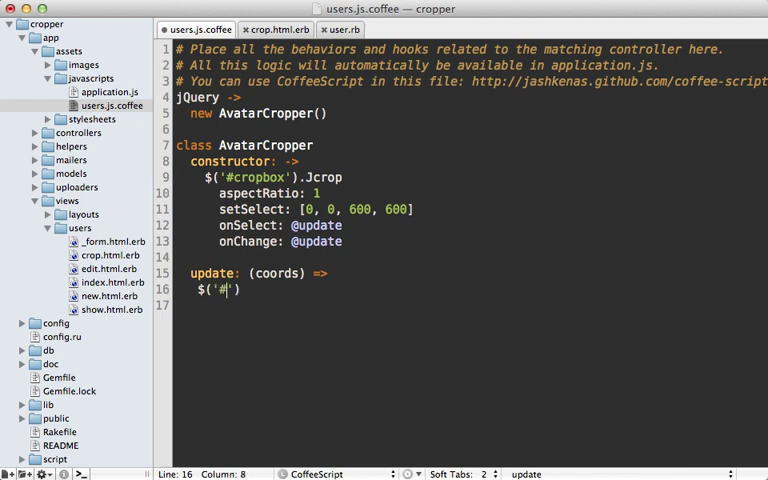
pyautogui.write('user_crop_x')
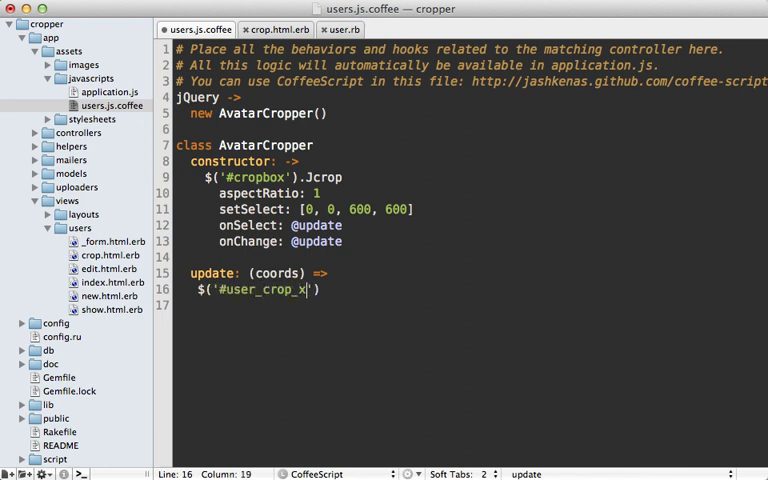
pyautogui.write(').val(c)')
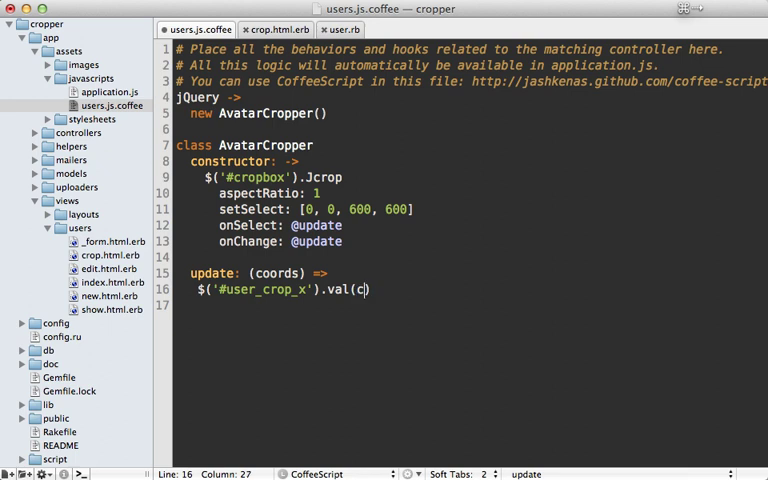
pyautogui.write('oords.x')
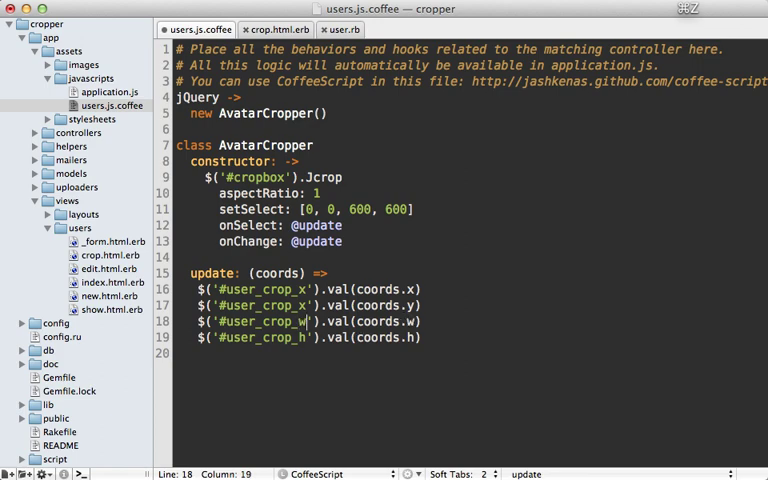
pyautogui.press('cmd+tab')
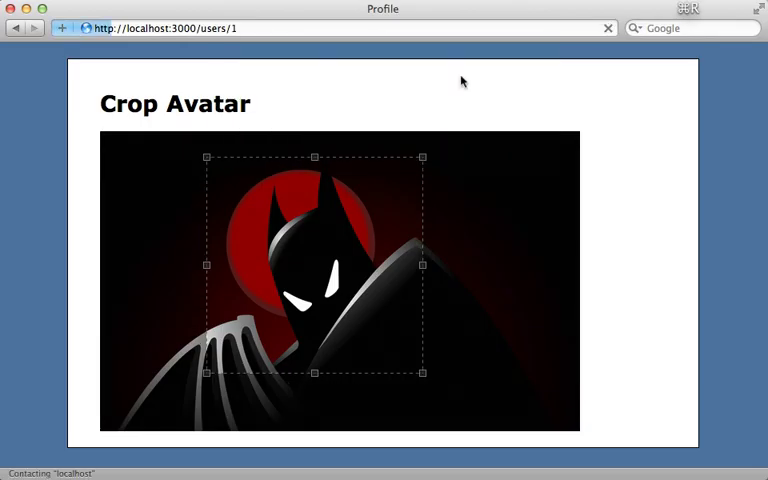
# - Scroll down the reloaded Crop Avatar page to check the square selection
pyautogui.scroll(-3)
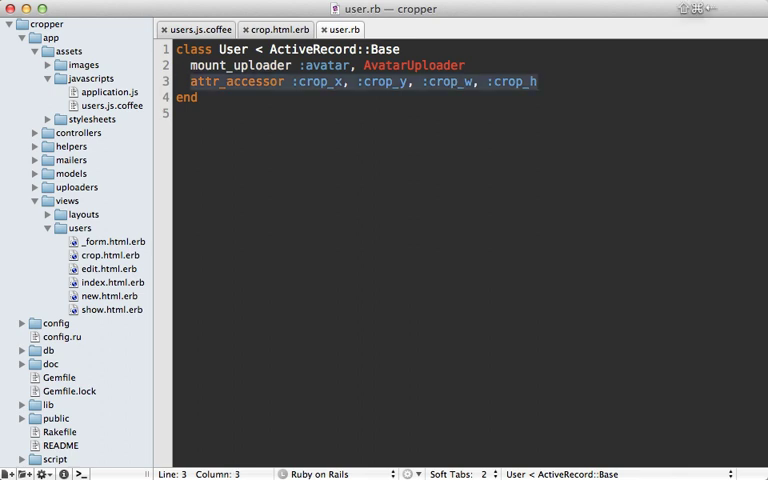
# - Add after_update :crop_avatar calling avatar.recreate_versions! if crop_x.present?, then save user.rb
pyautogui.press('enter')
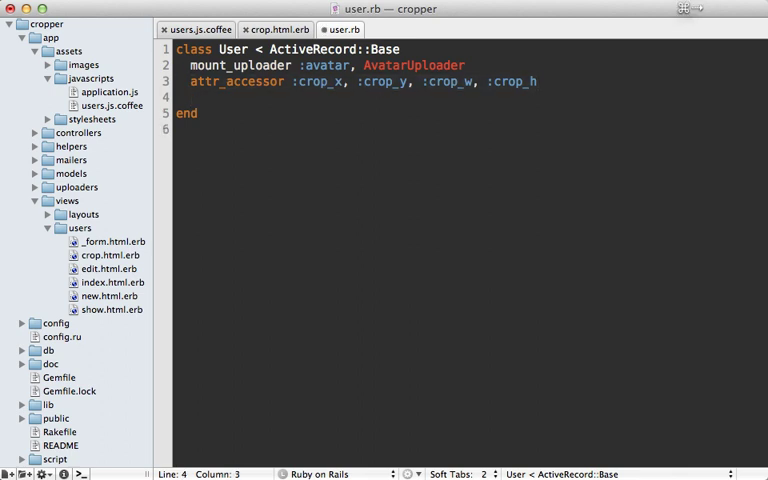
pyautogui.write('ad')
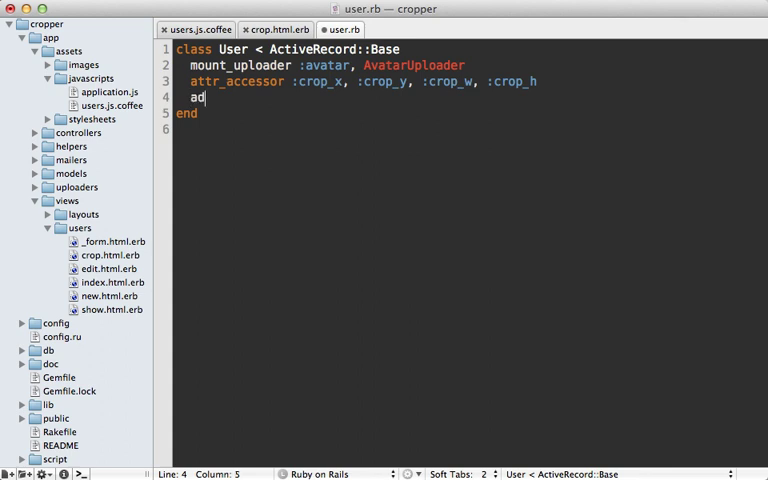
pyautogui.write('fter_update :')
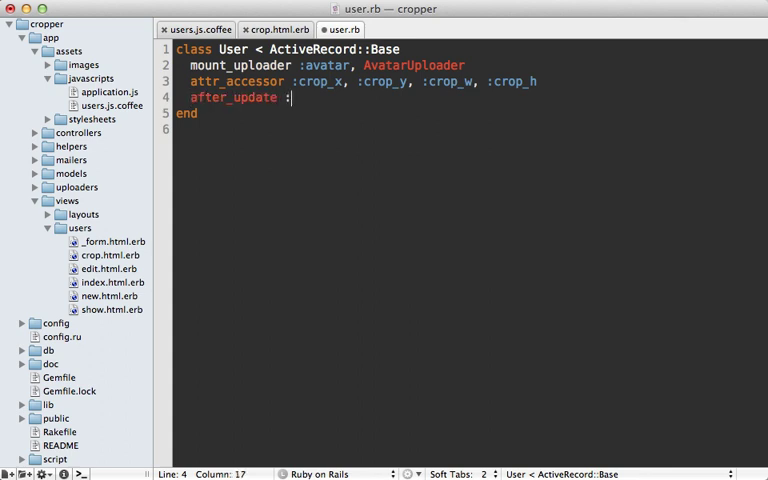
pyautogui.write('crop_avatar')
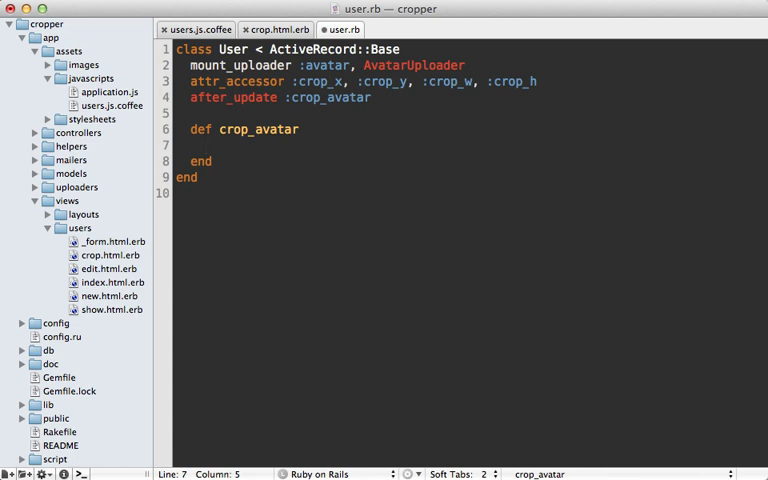
pyautogui.write('avatar')
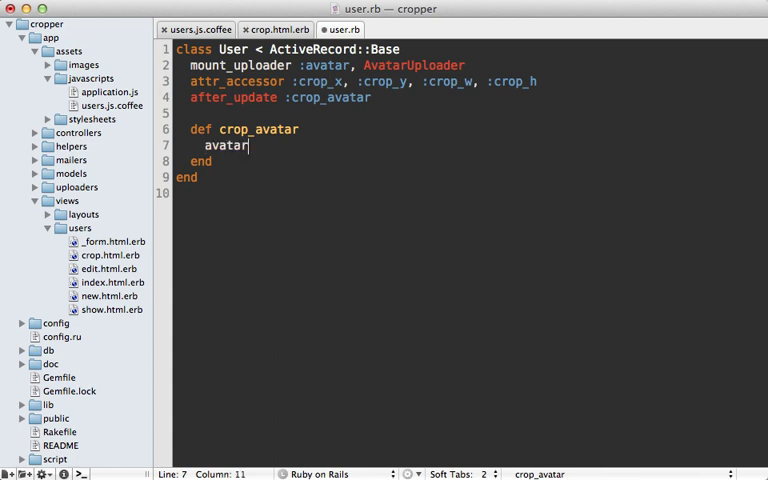
pyautogui.write('.recreate')
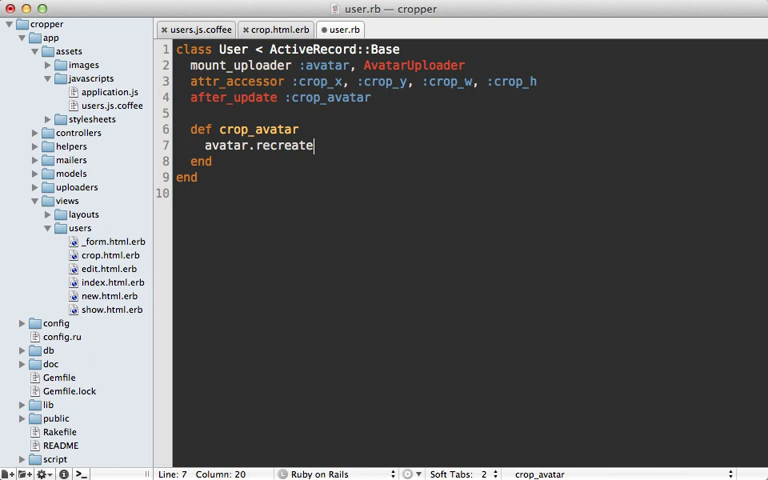
pyautogui.write('_versions!')
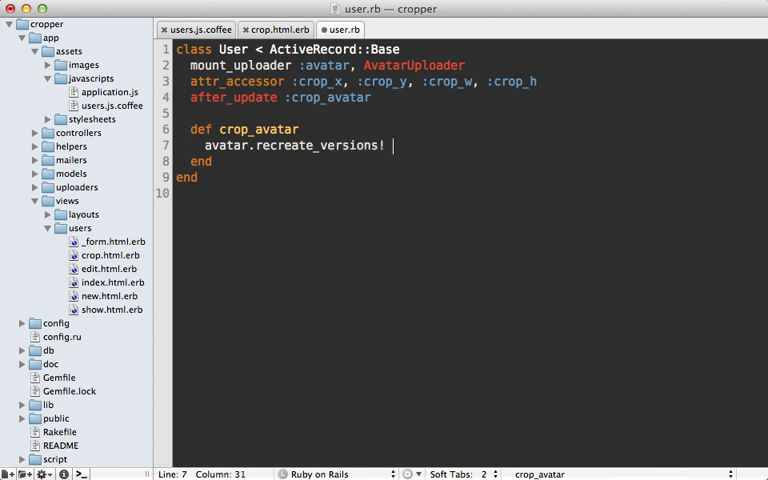
pyautogui.write('if crop')
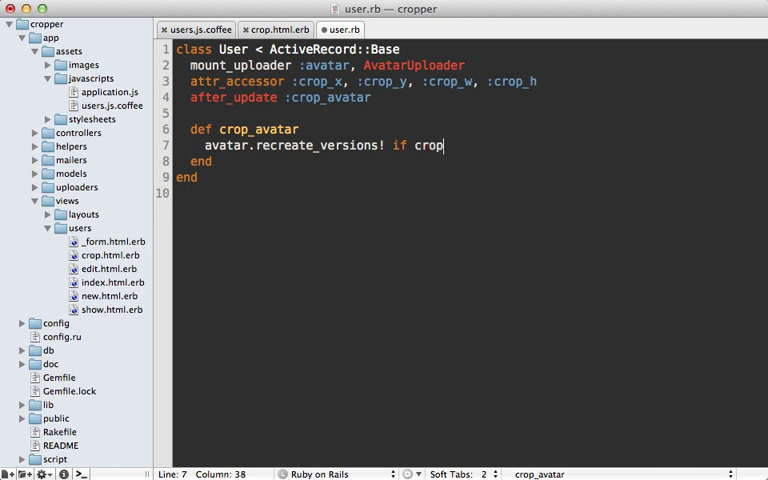
pyautogui.write('_x.present?')
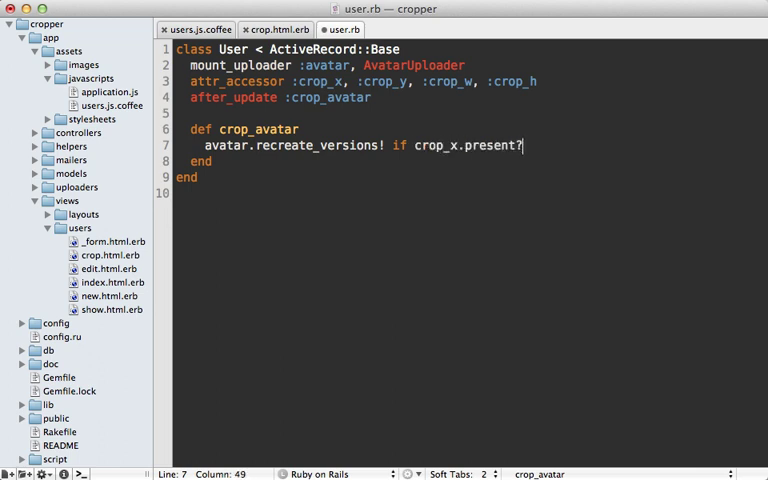
pyautogui.press('cmd+s')
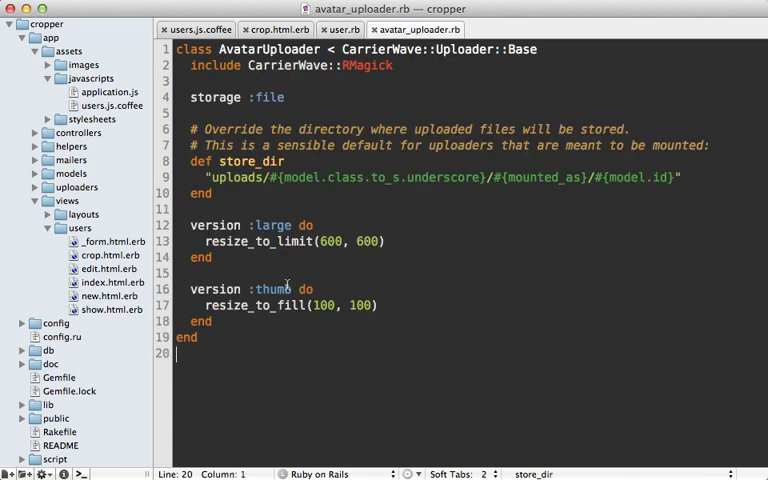
pyautogui.moveTo(350, 288)
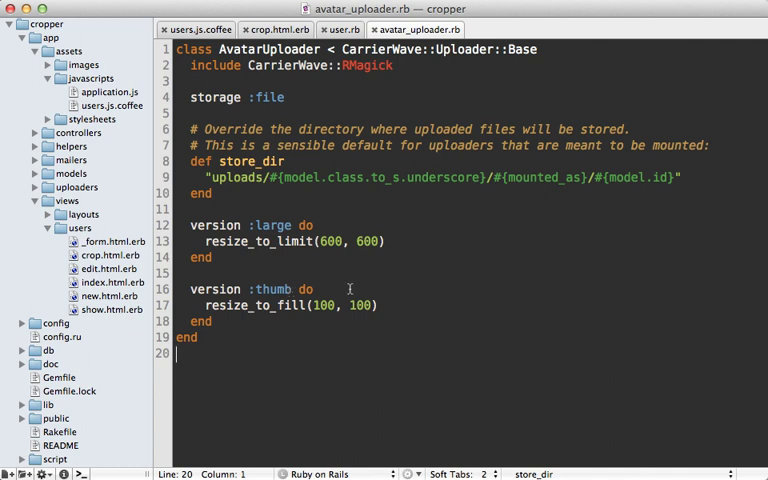
# - Add process :crop inside the thumb version of avatar_uploader.rb
pyautogui.click(340, 289)
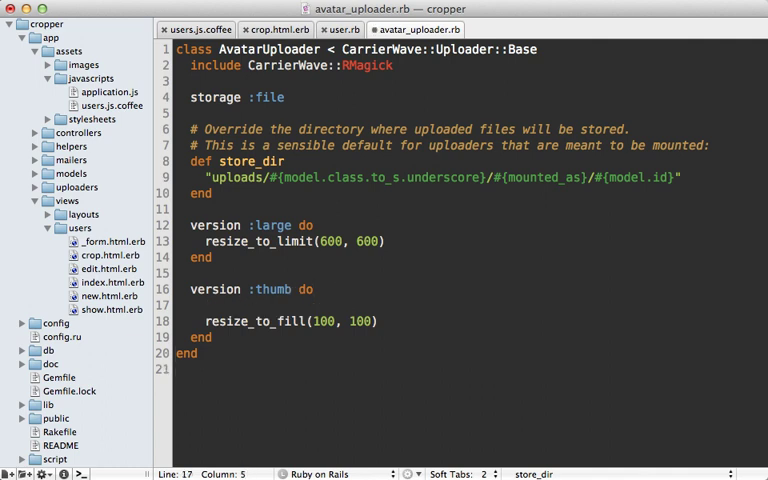
pyautogui.write('process :crop')
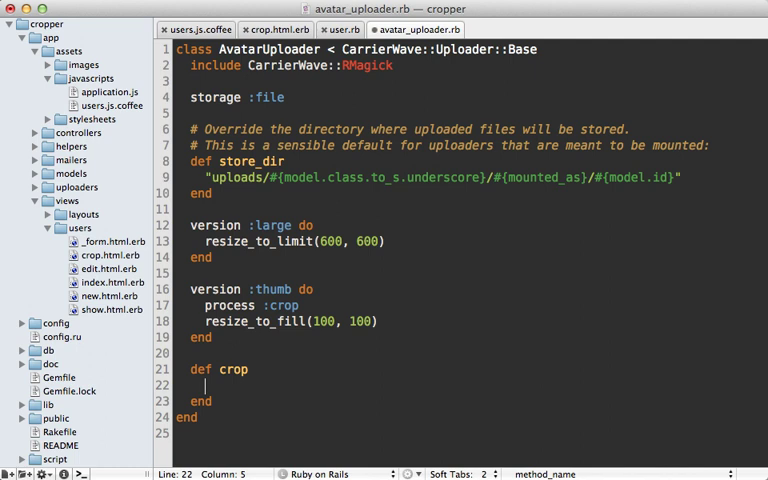
pyautogui.moveTo(386, 369)
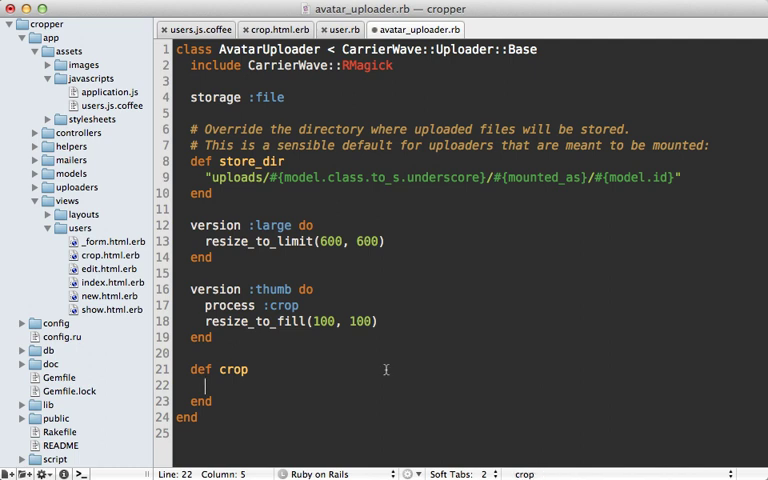
pyautogui.moveTo(280, 369)
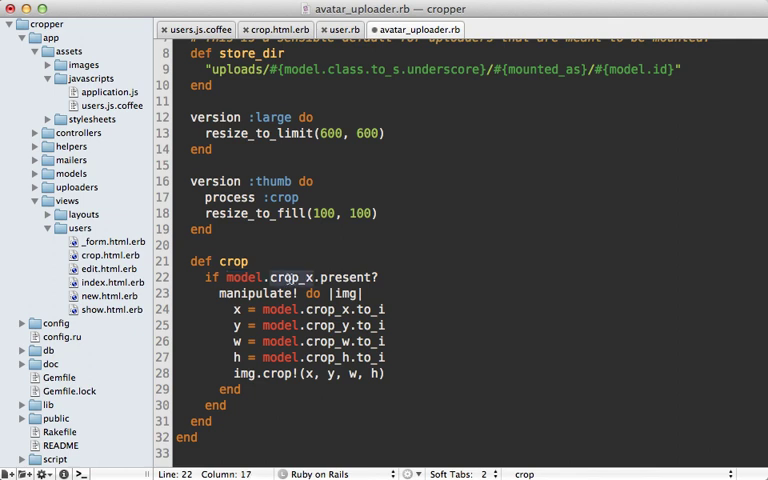
pyautogui.moveTo(259, 296)
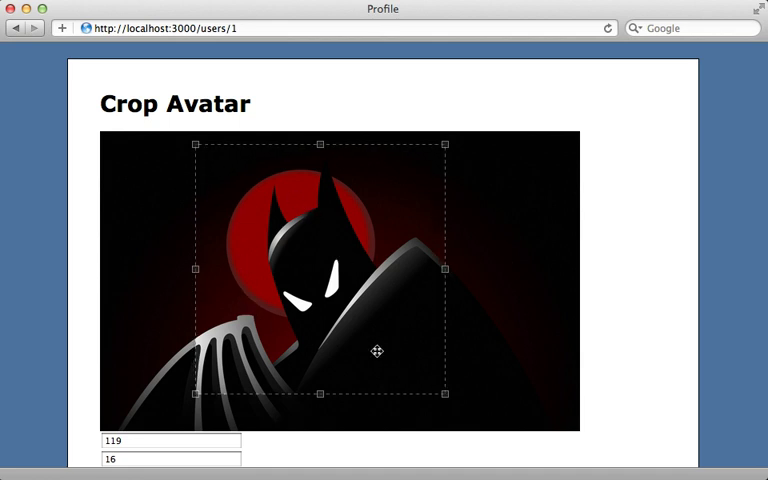
# - Submit the current crop selection with the Crop button
pyautogui.scroll(-3)
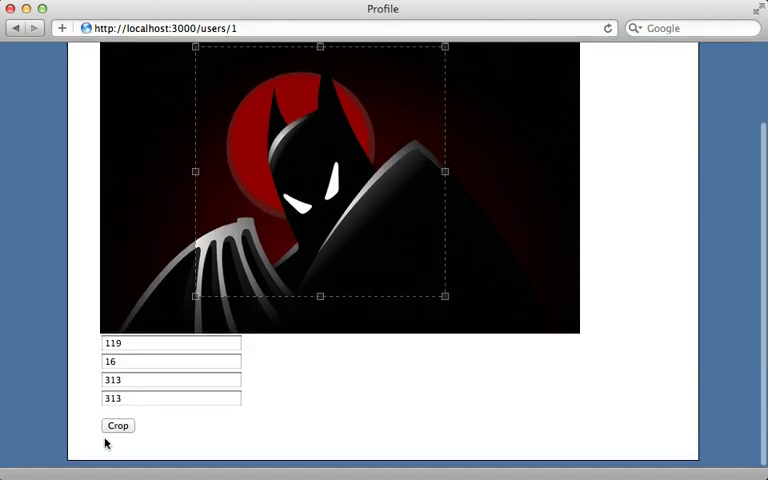
pyautogui.click(117, 425)
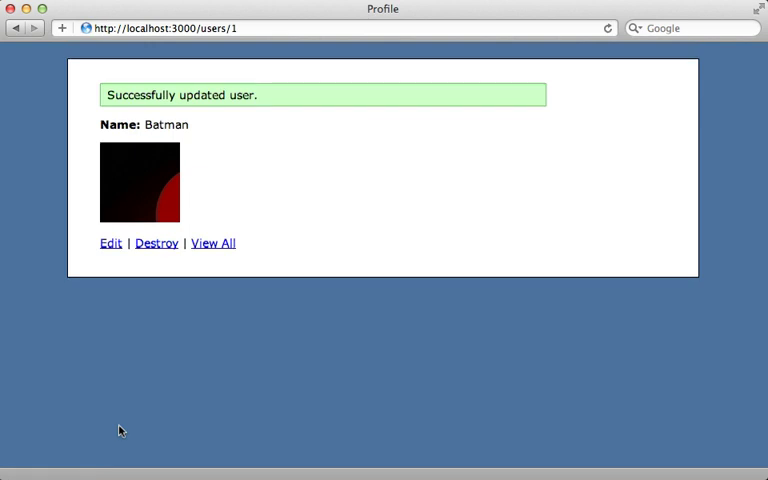
pyautogui.moveTo(152, 189)
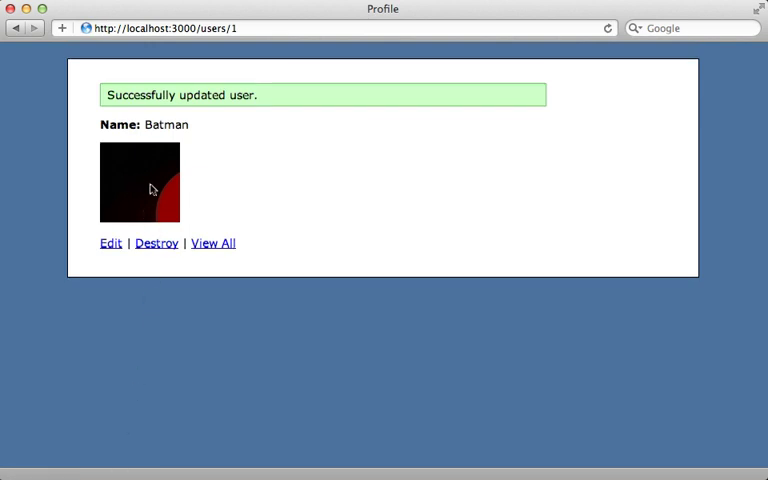
pyautogui.moveTo(180, 207)
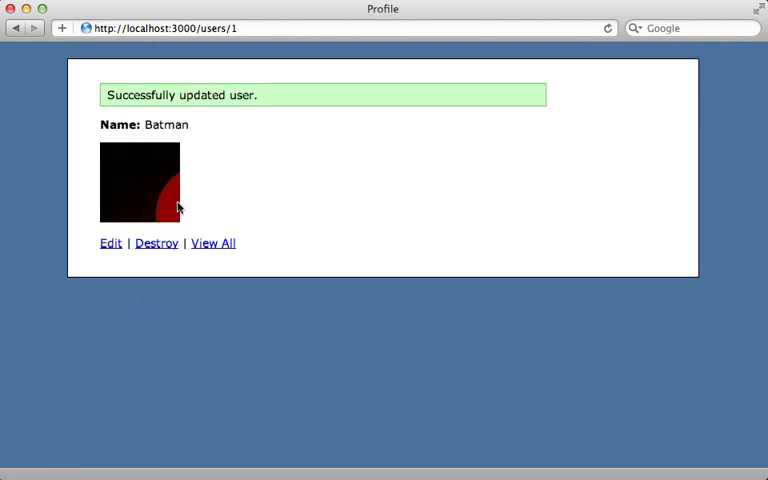
pyautogui.moveTo(190, 196)
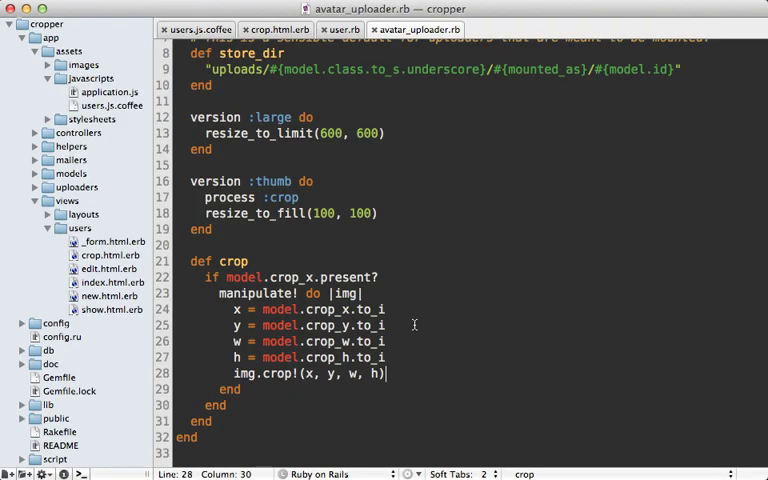
pyautogui.click(350, 293)
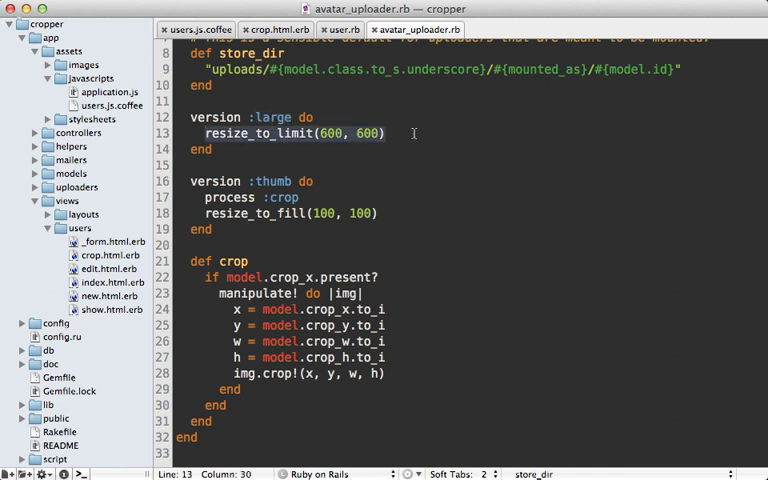
pyautogui.click(398, 277)
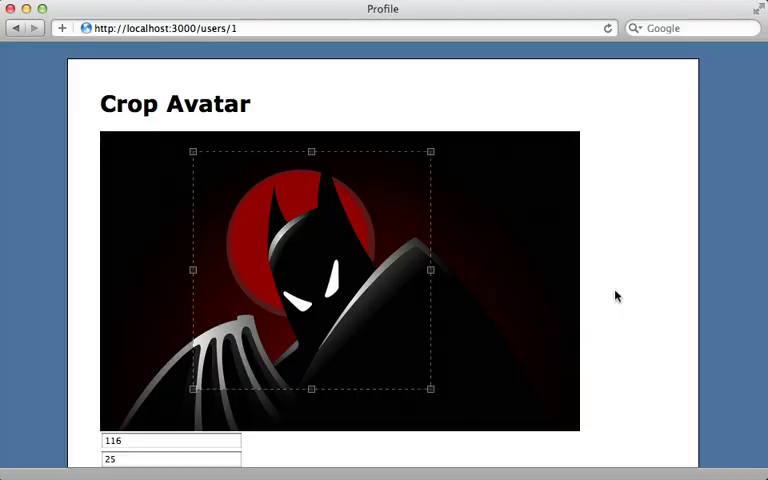
pyautogui.moveTo(322, 335)
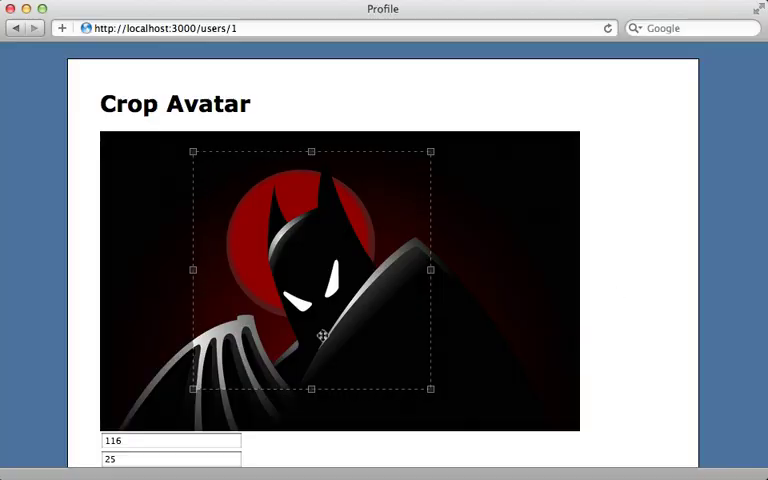
# - Submit the 116, 25, 298, 298 square crop selection with the Crop button
pyautogui.scroll(-3)
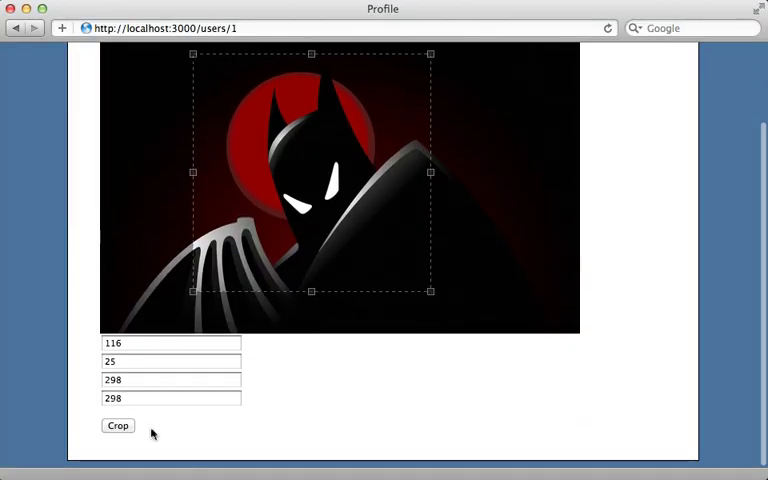
pyautogui.click(117, 425)
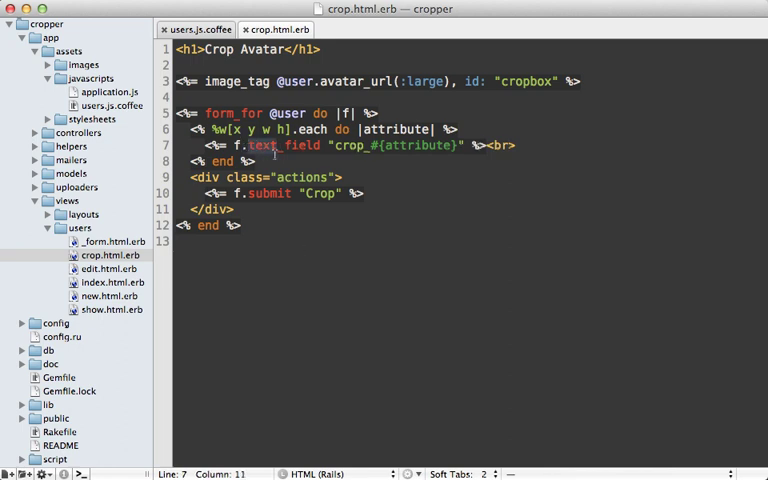
# - Switch the crop fields to hidden_field and place the cursor above the form for the preview
pyautogui.write('hidden_field')
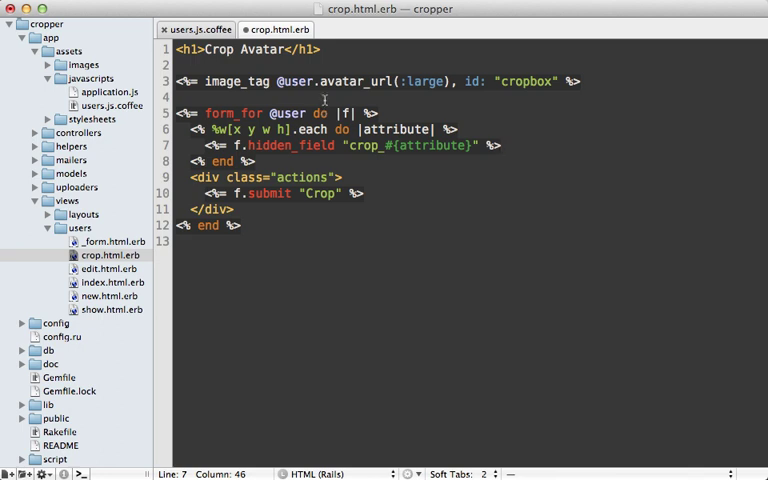
pyautogui.click(180, 99)
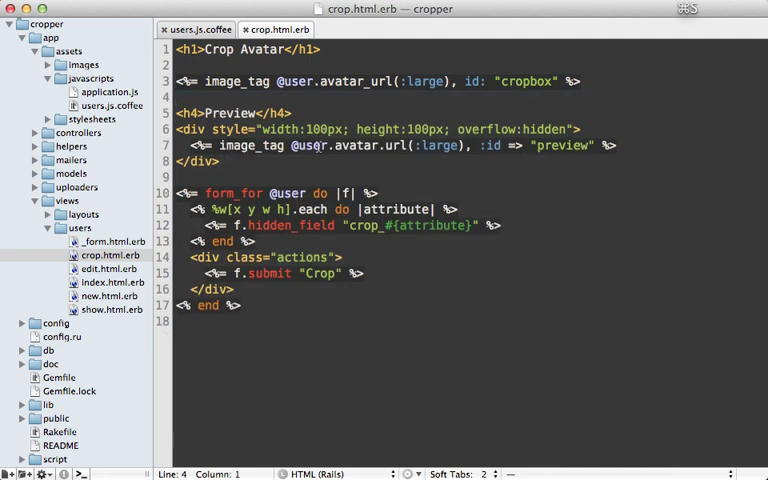
# - Review users.js.coffee where update calls updatePreview to size and offset #preview
pyautogui.click(196, 29)
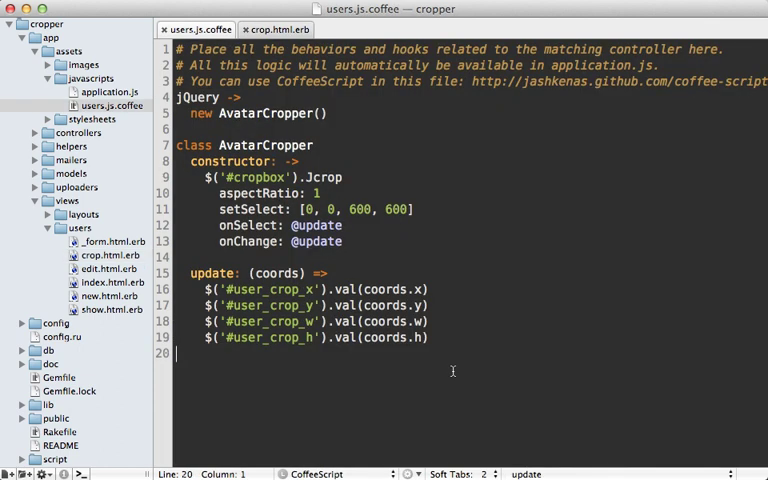
pyautogui.moveTo(447, 350)
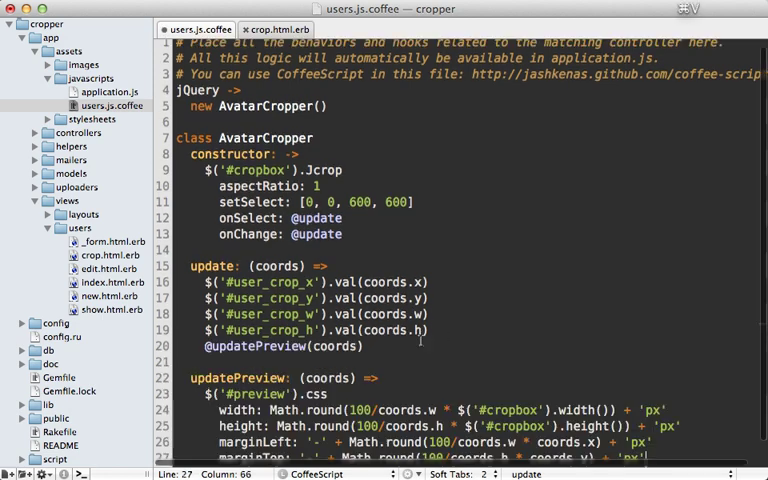
pyautogui.scroll(3)
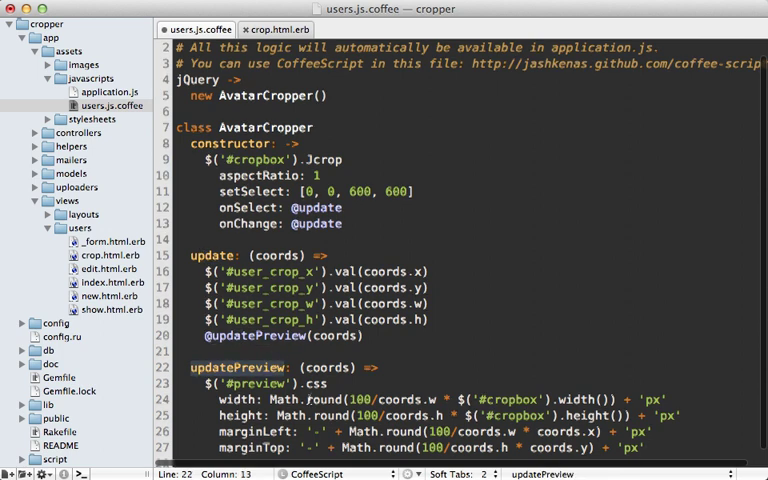
pyautogui.scroll(-3)
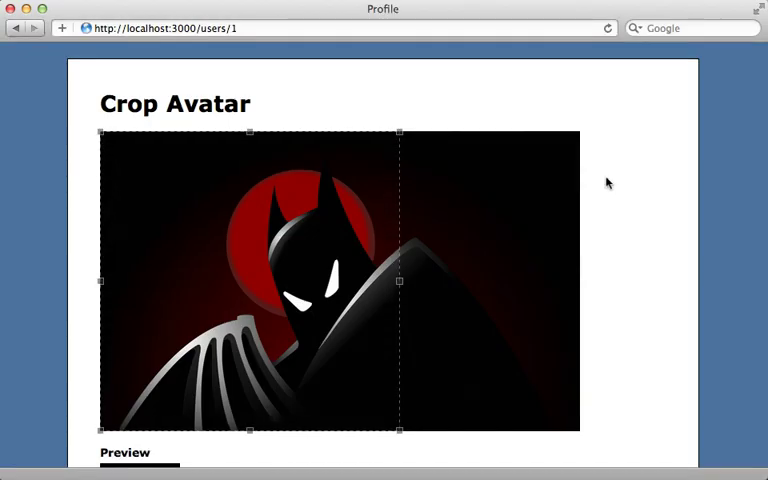
# - Fit the Jcrop selection around Batman's head and shoulder, then crop the avatar
pyautogui.scroll(-3)
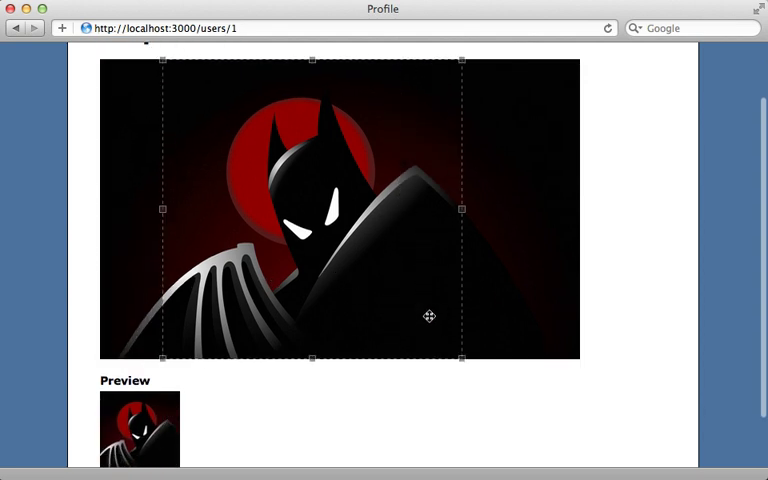
pyautogui.moveTo(429, 317); pyautogui.dragTo(308, 219)
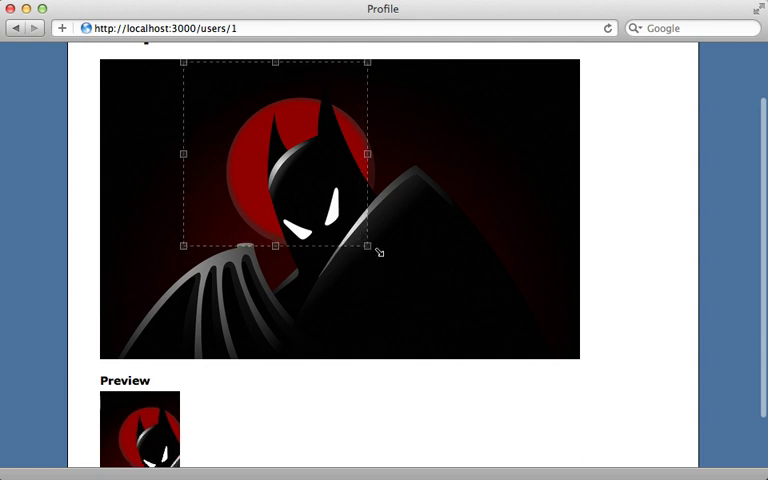
pyautogui.moveTo(377, 247); pyautogui.dragTo(437, 311)
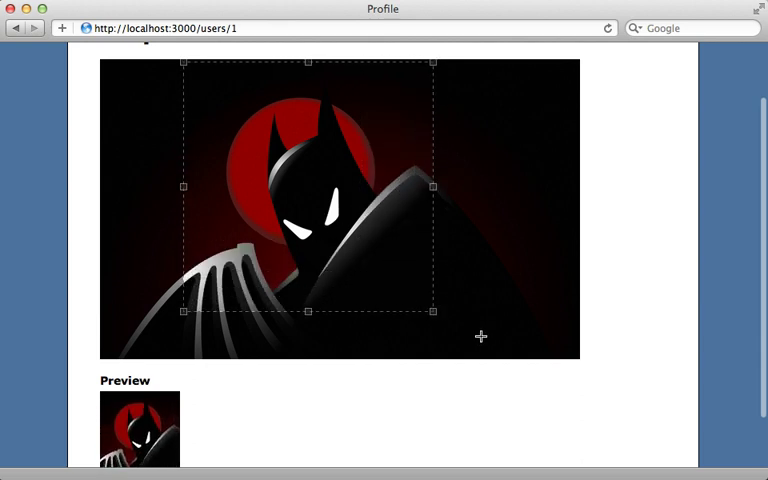
pyautogui.scroll(-3)
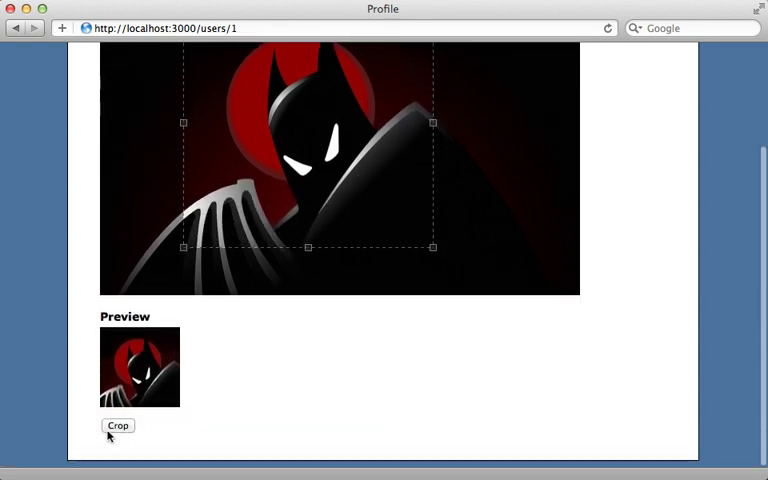
pyautogui.click(118, 425)
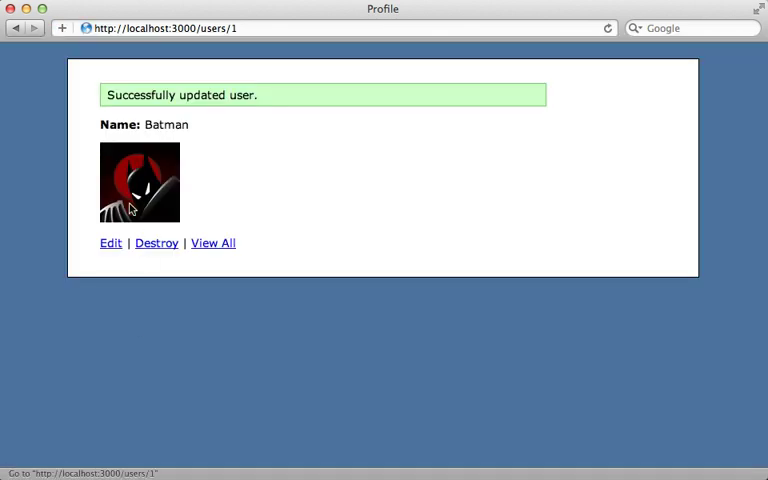